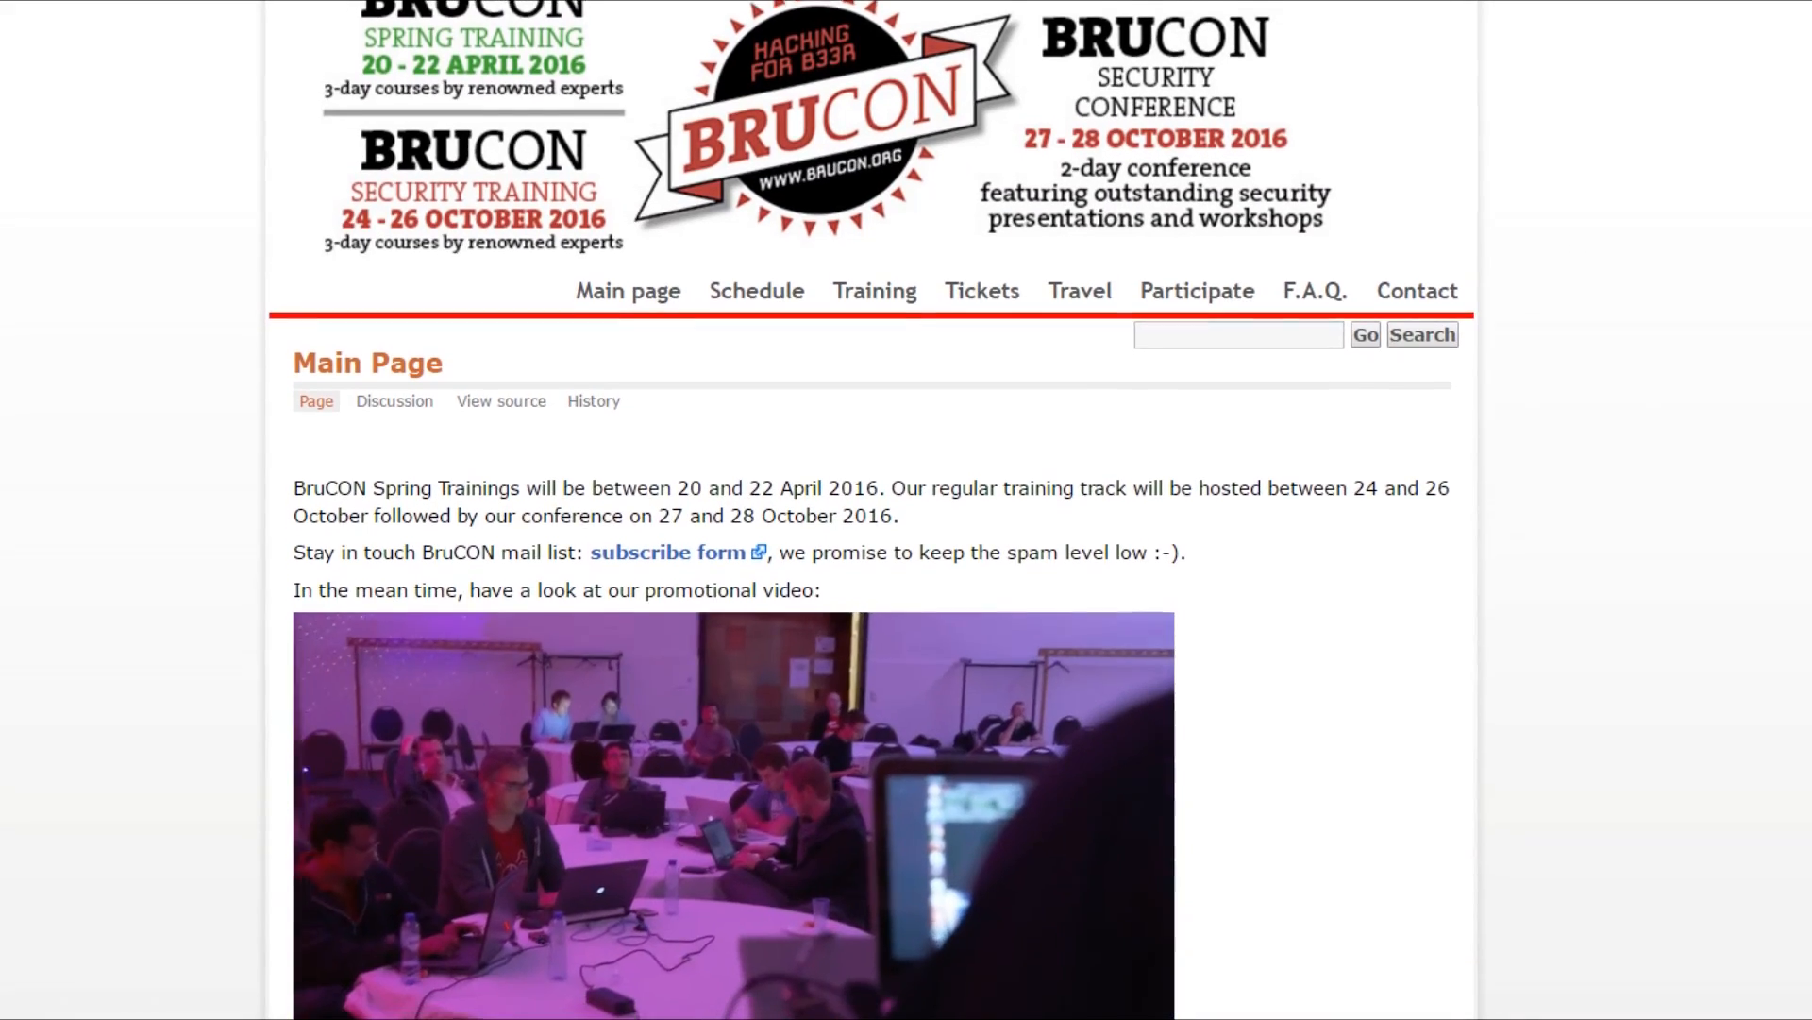
- Scroll the BruCON page down toward the CTF challenge list
scroll("down", 3)
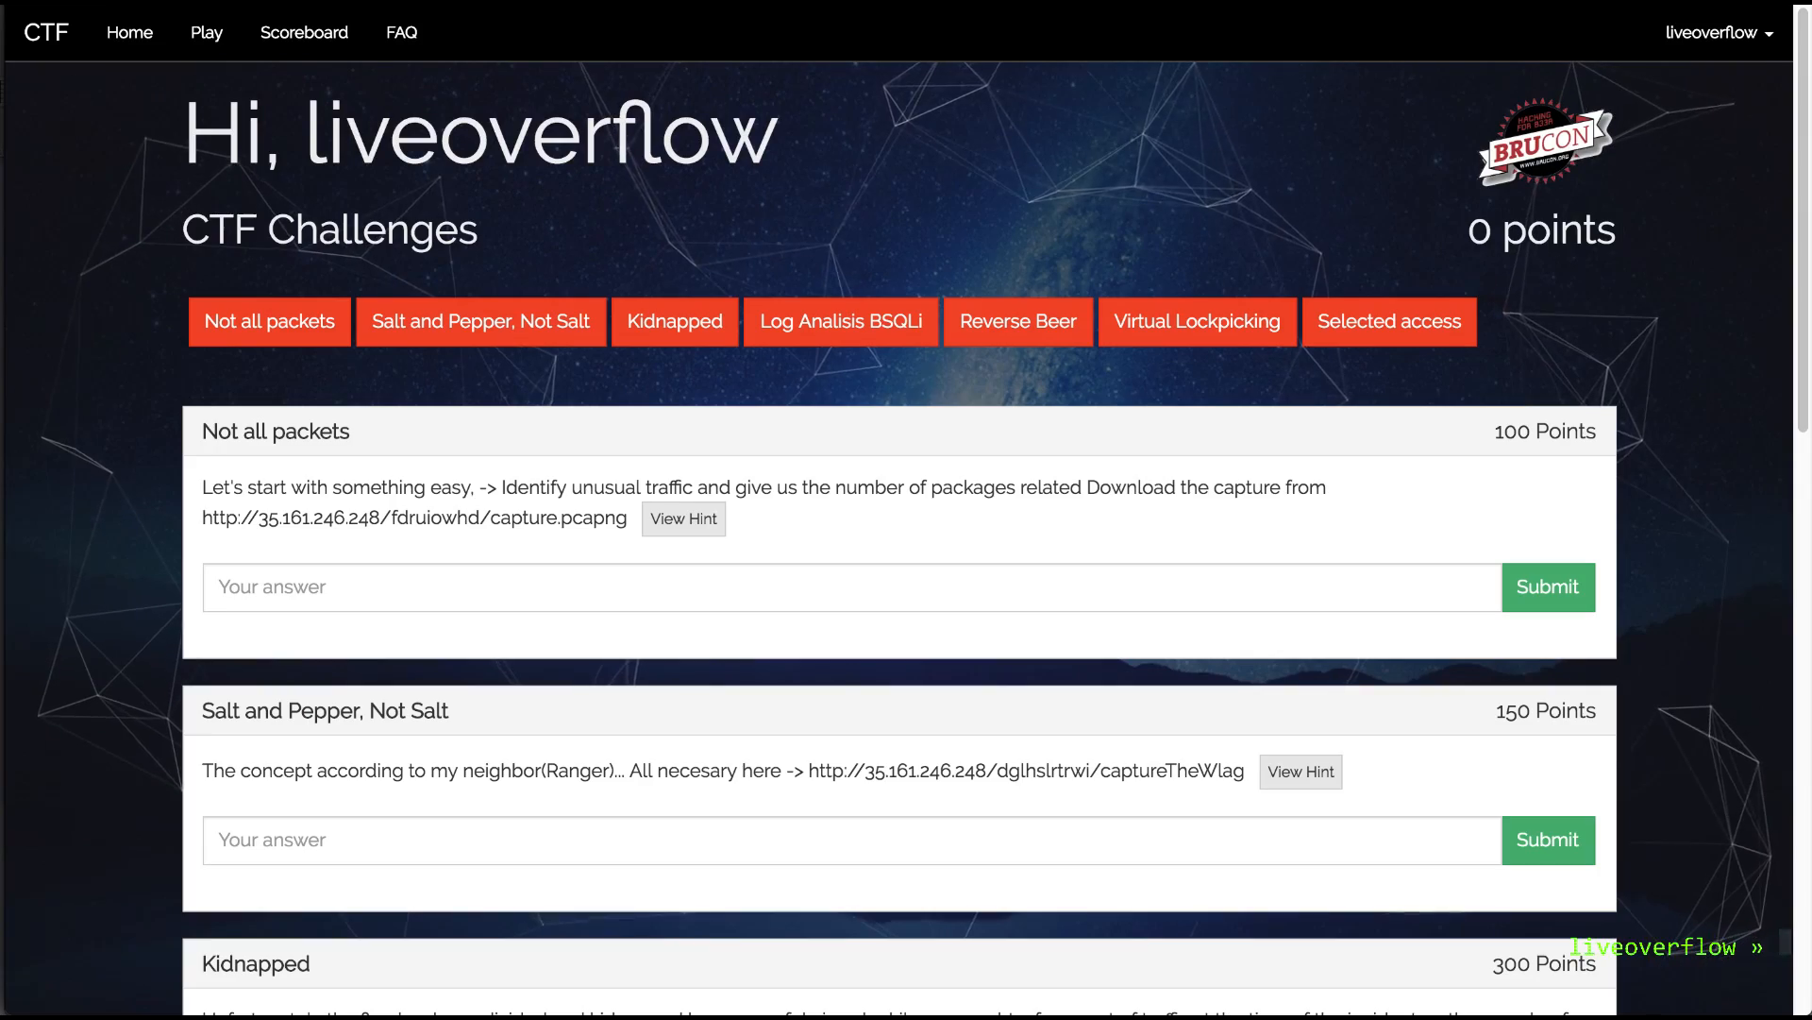
- Scroll to the 'Not all packets' challenge to get capture.pcapng
scroll("down", 3)
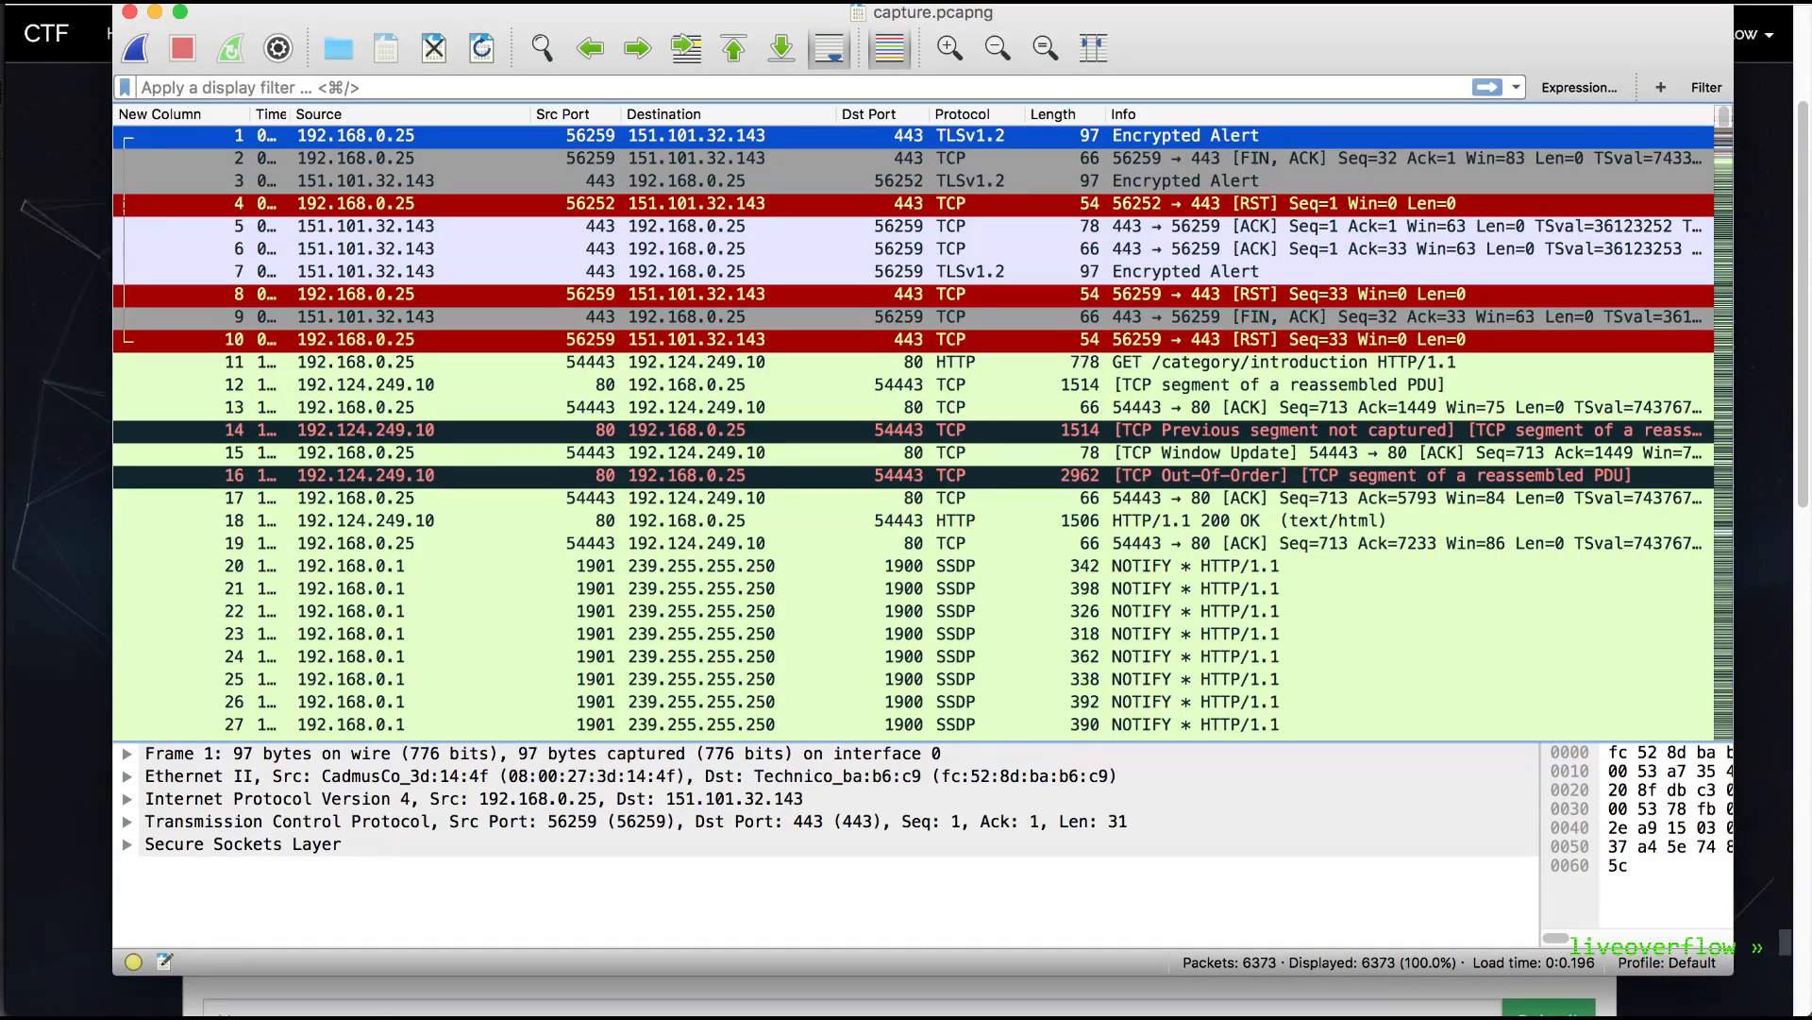
- Filter the capture with ip.src==192.168.0.25
scroll("down", 3)
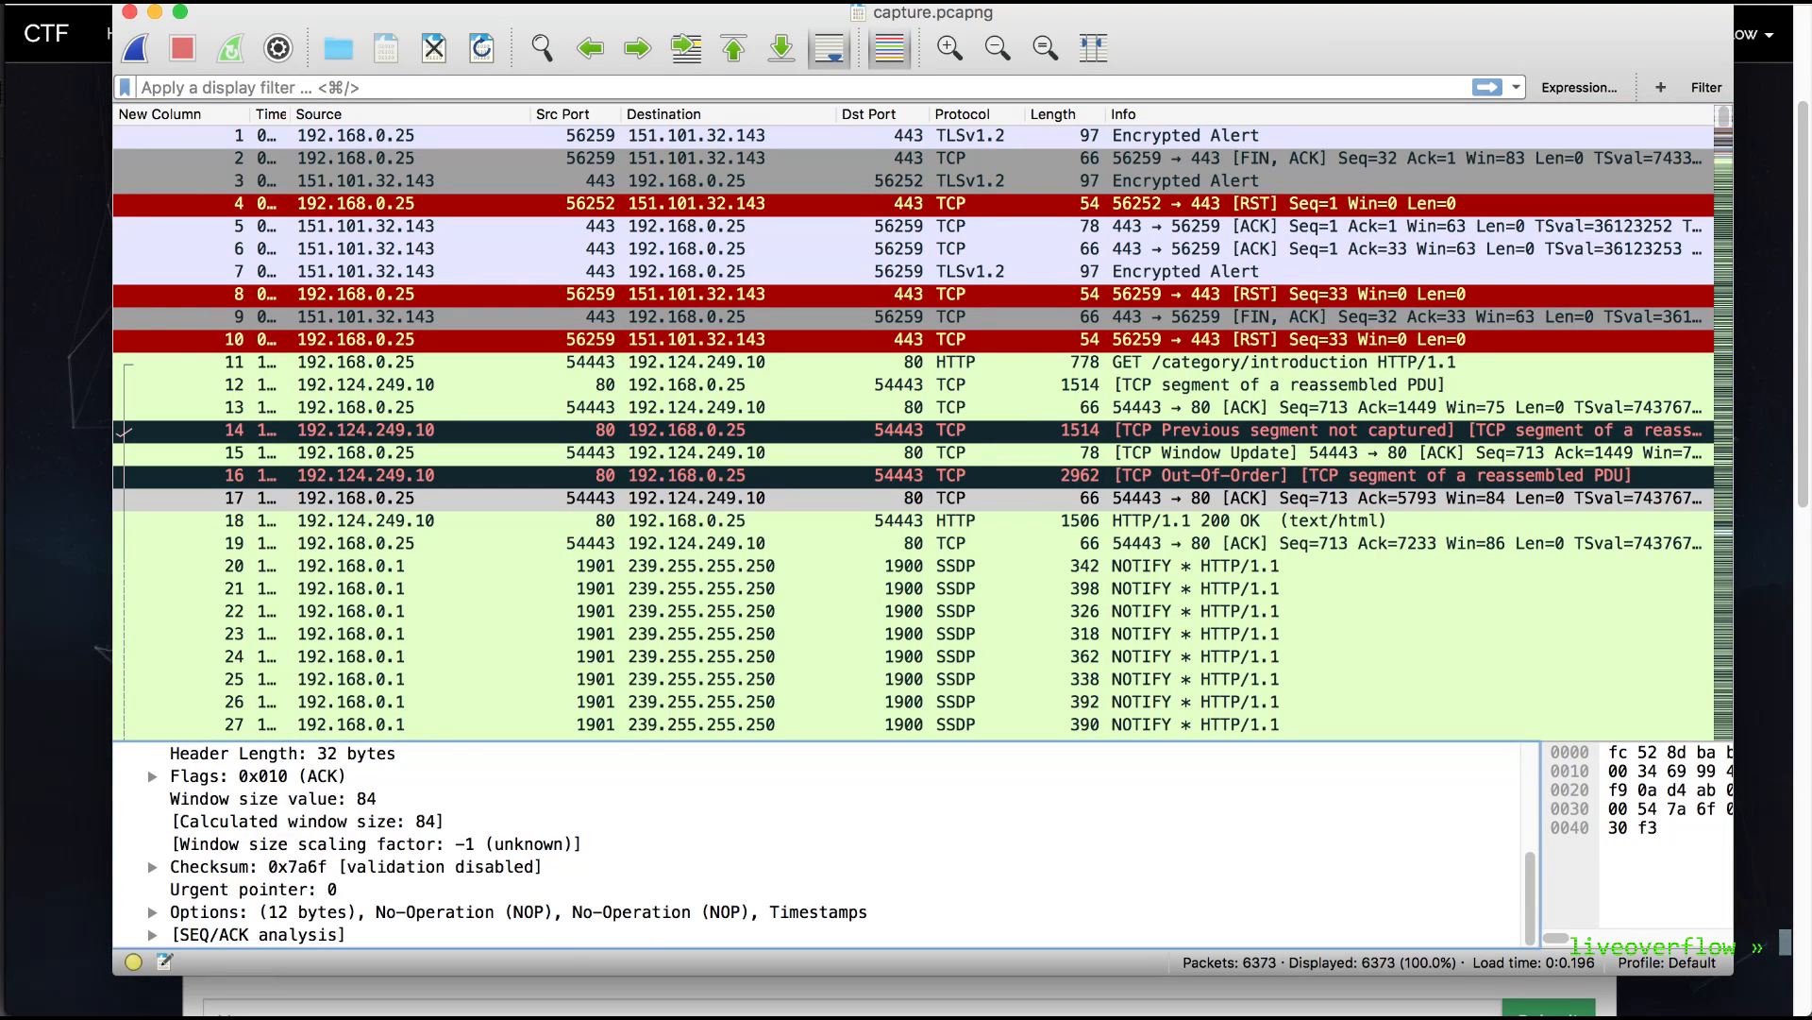
type("ip.src==192.168.0.25")
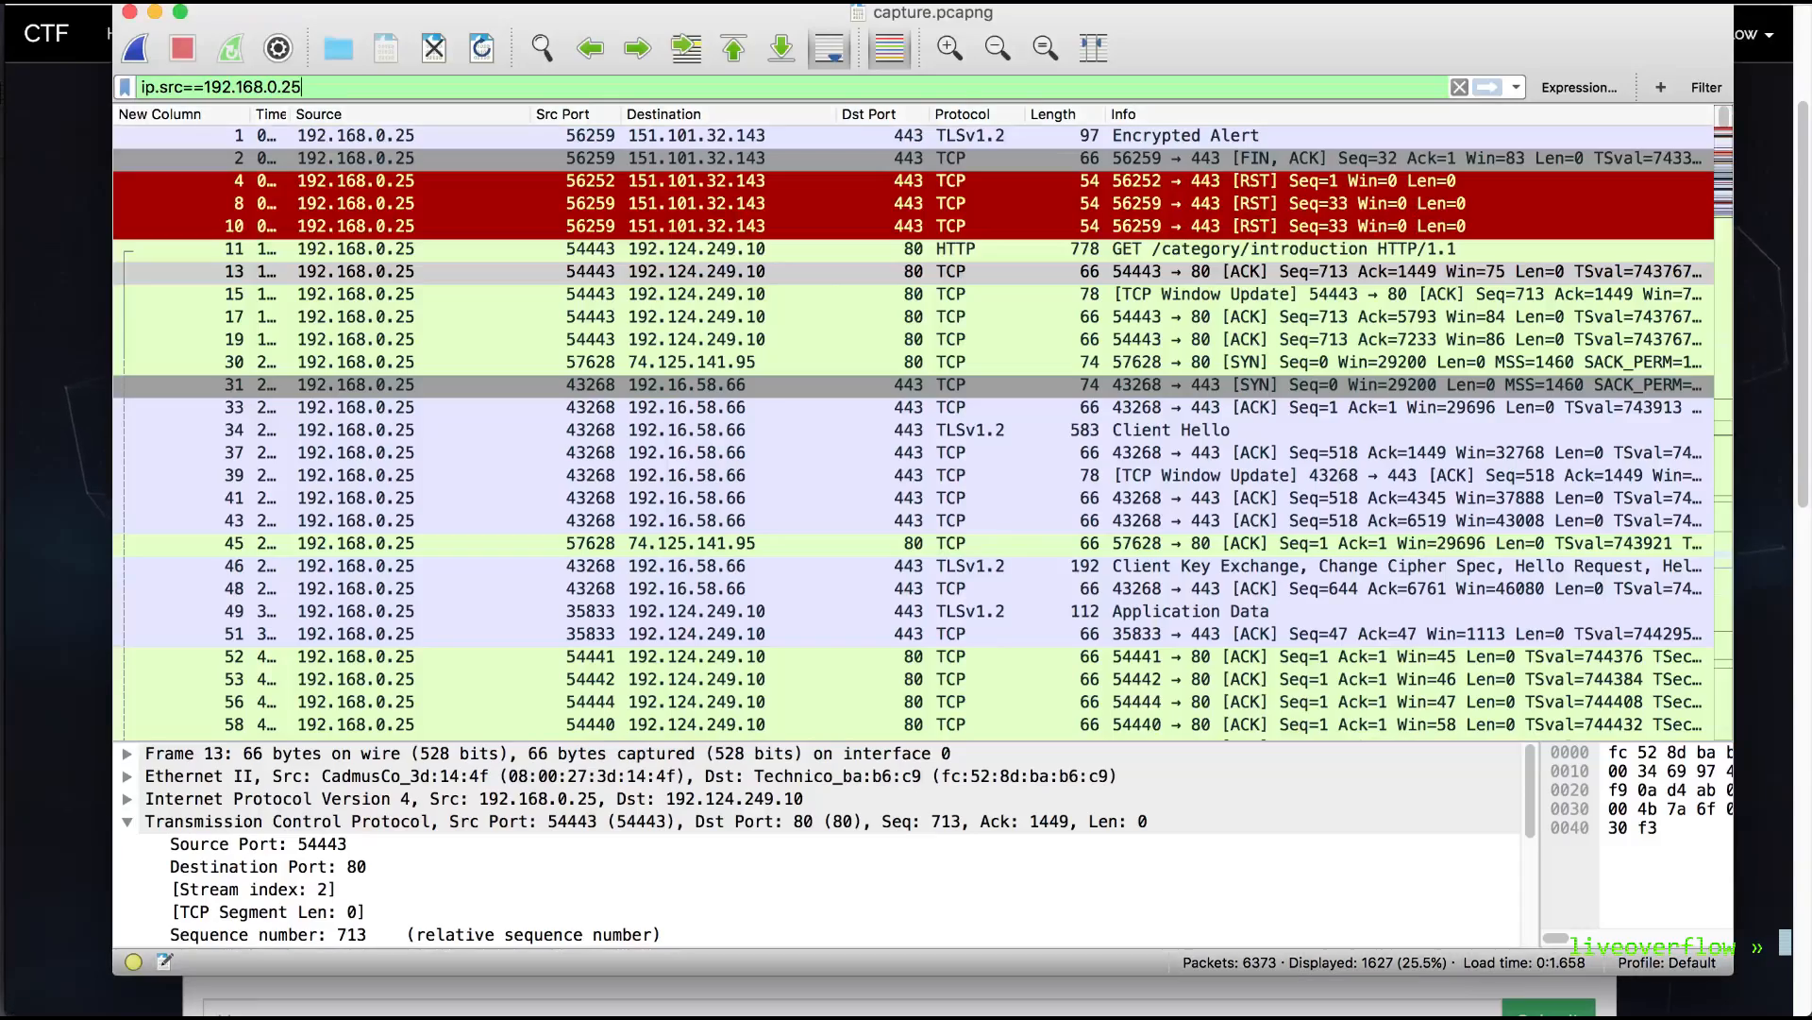
- Apply ip.dst==192.168.0.25 excluding tcp.srcport 80/443 and udp.srcport 53 replies
type("&& (i)")
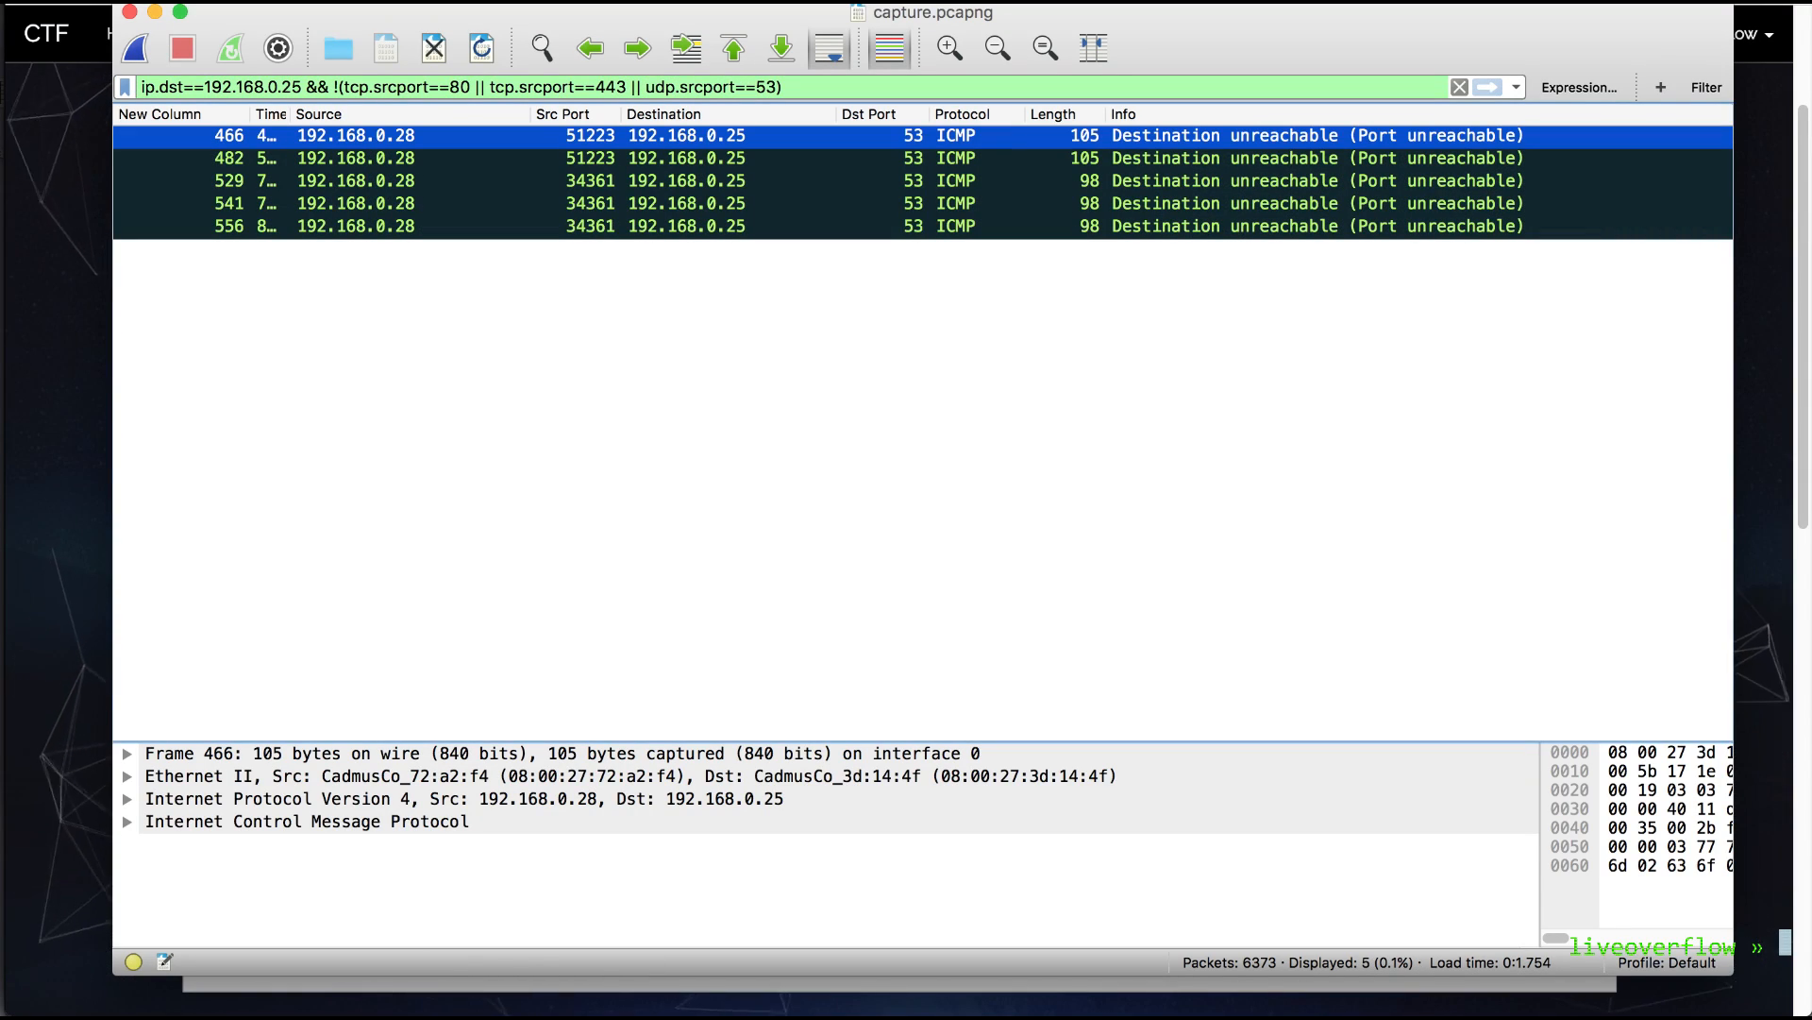
type("tcp.")
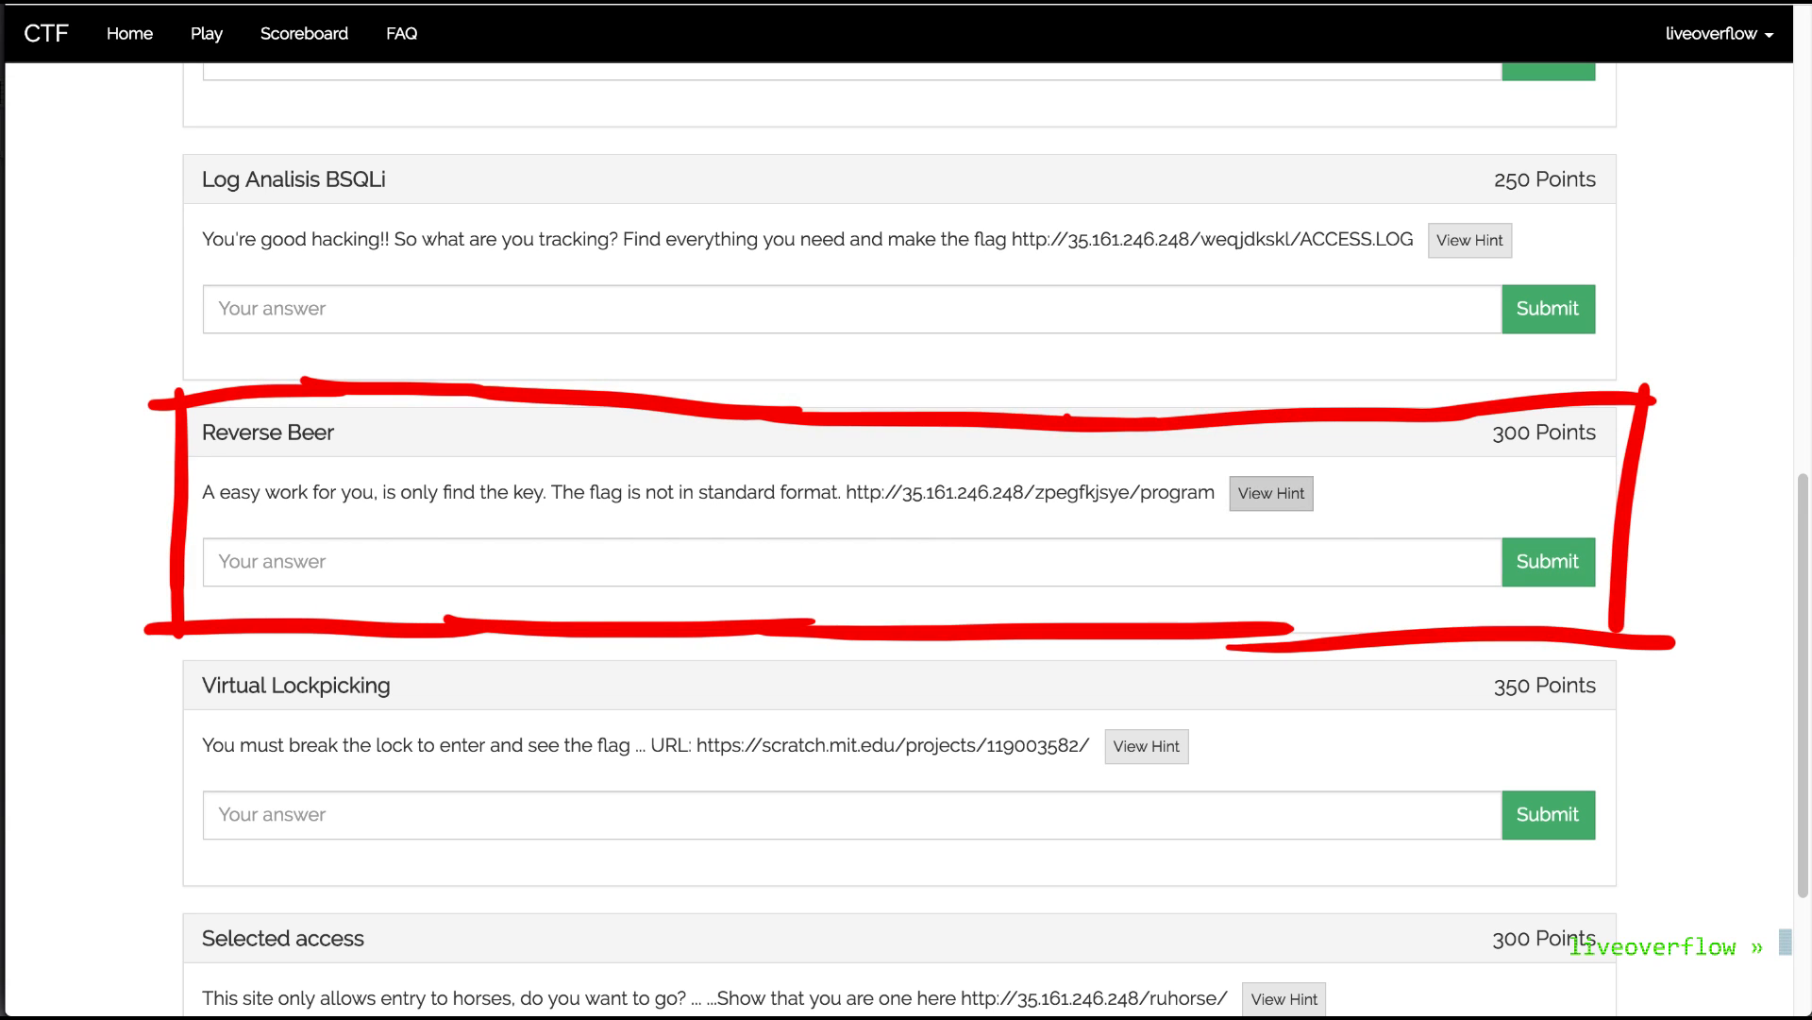
- View the Reverse Beer hint and select its program download link
left_click(1271, 493)
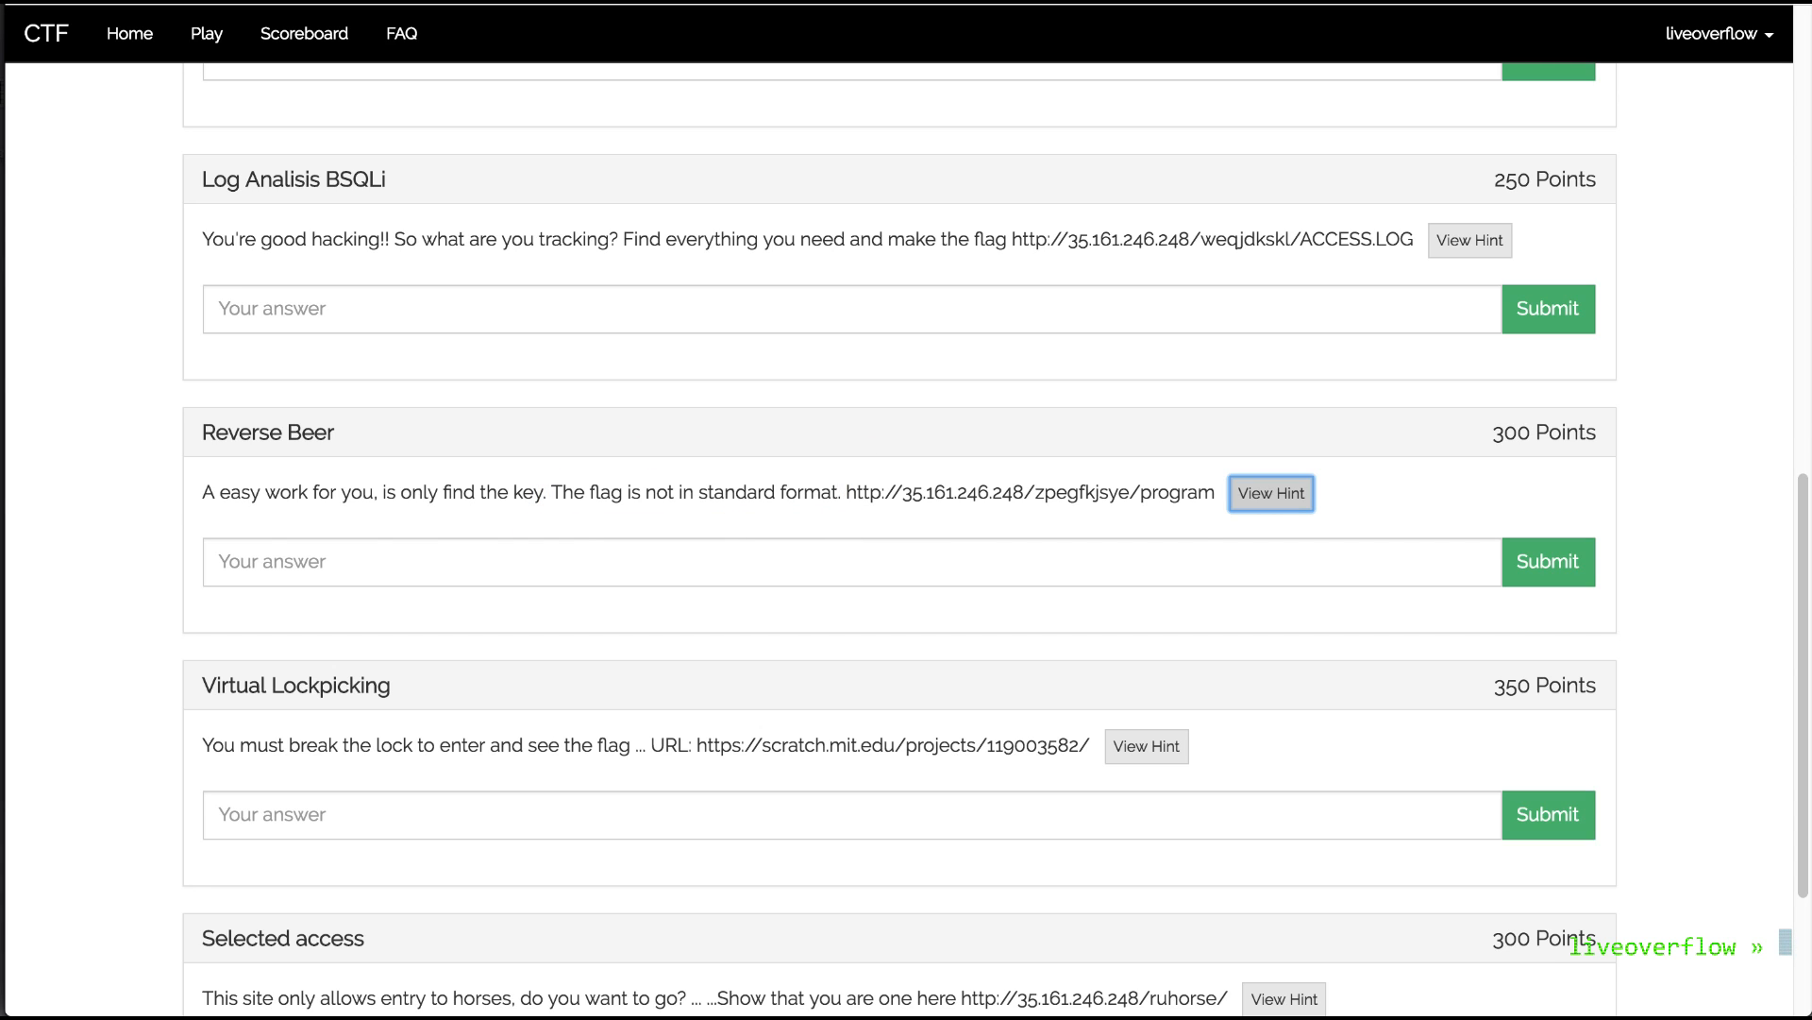
left_click_drag(848, 493, 1139, 493)
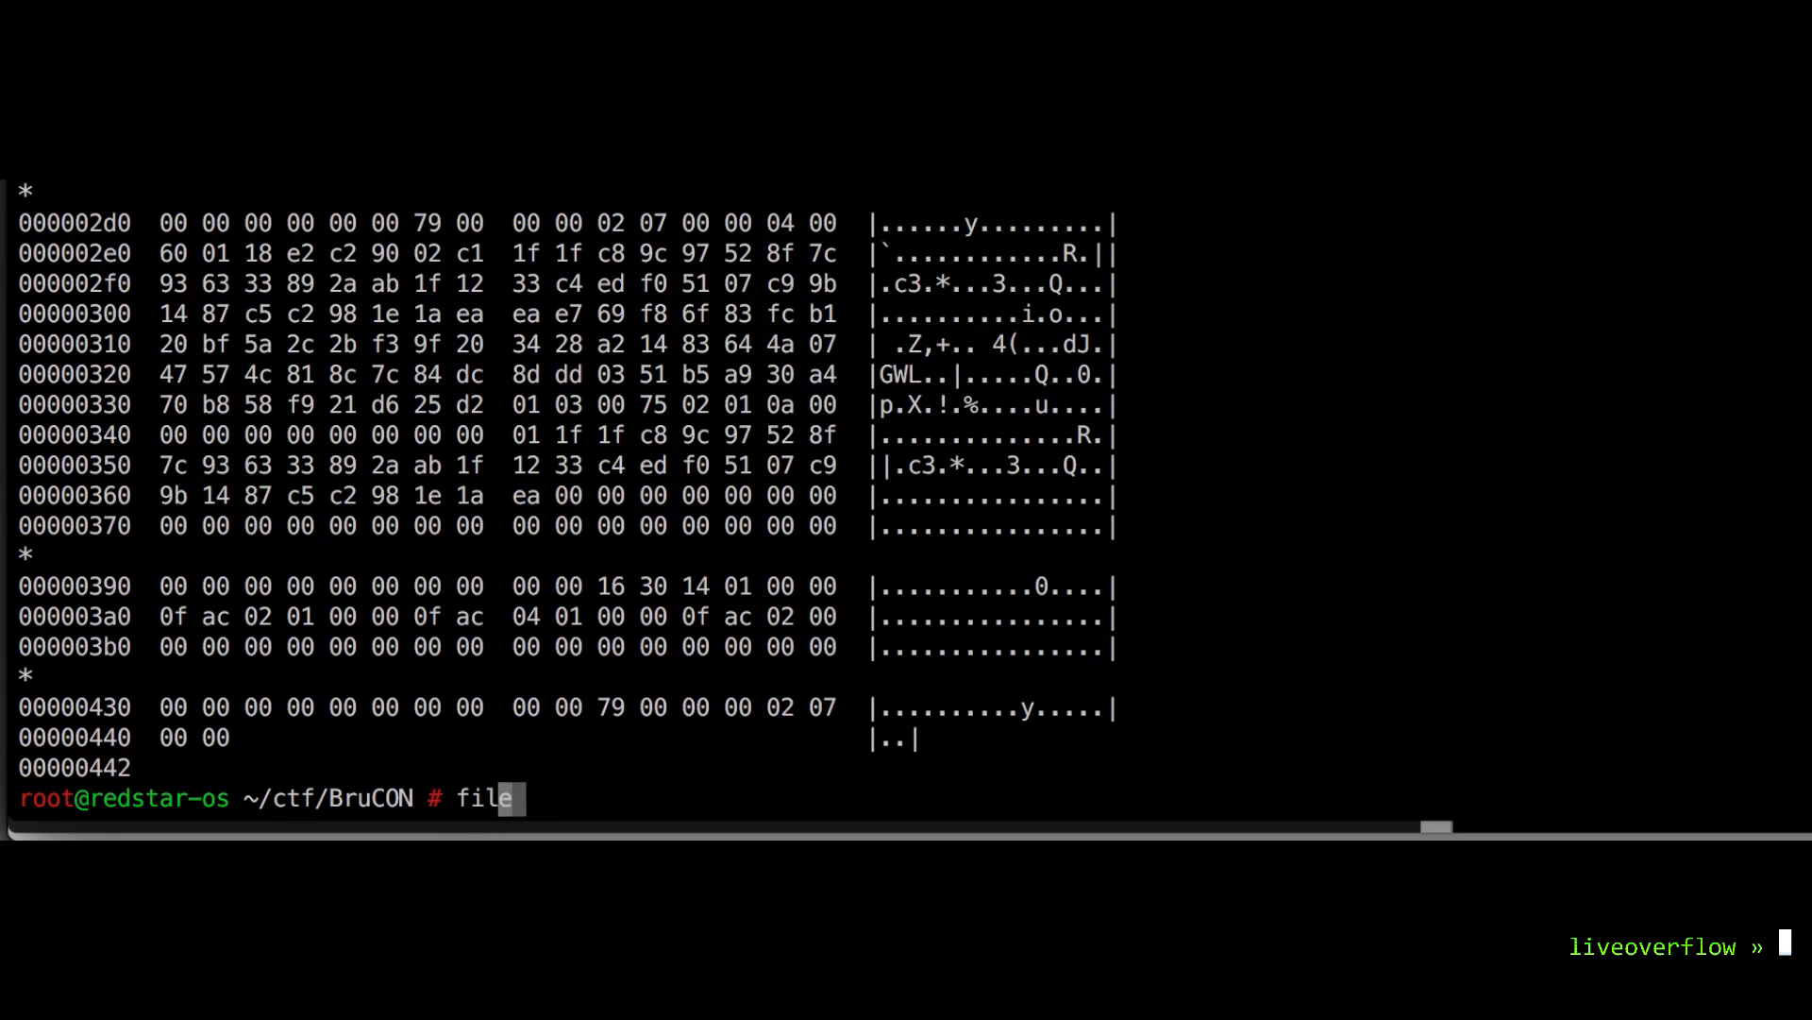
- Check the program's file type, then list the directory with ls -la
type("pr")
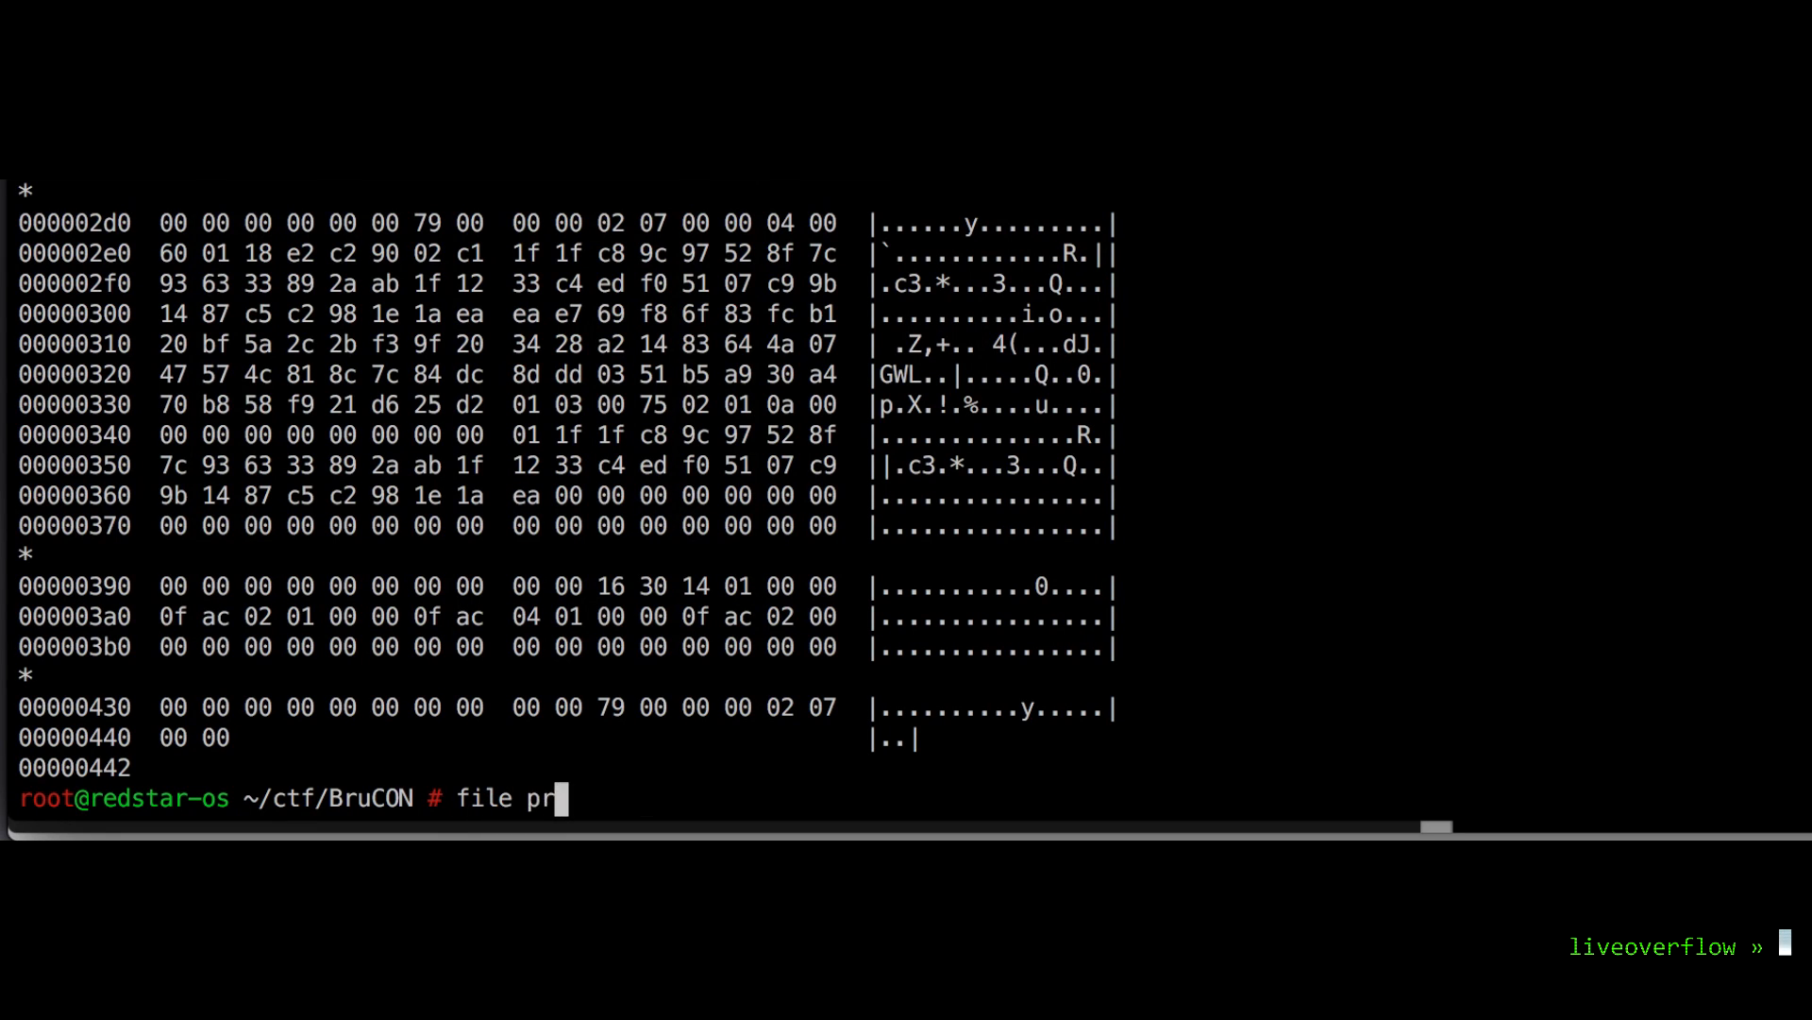
key("Return")
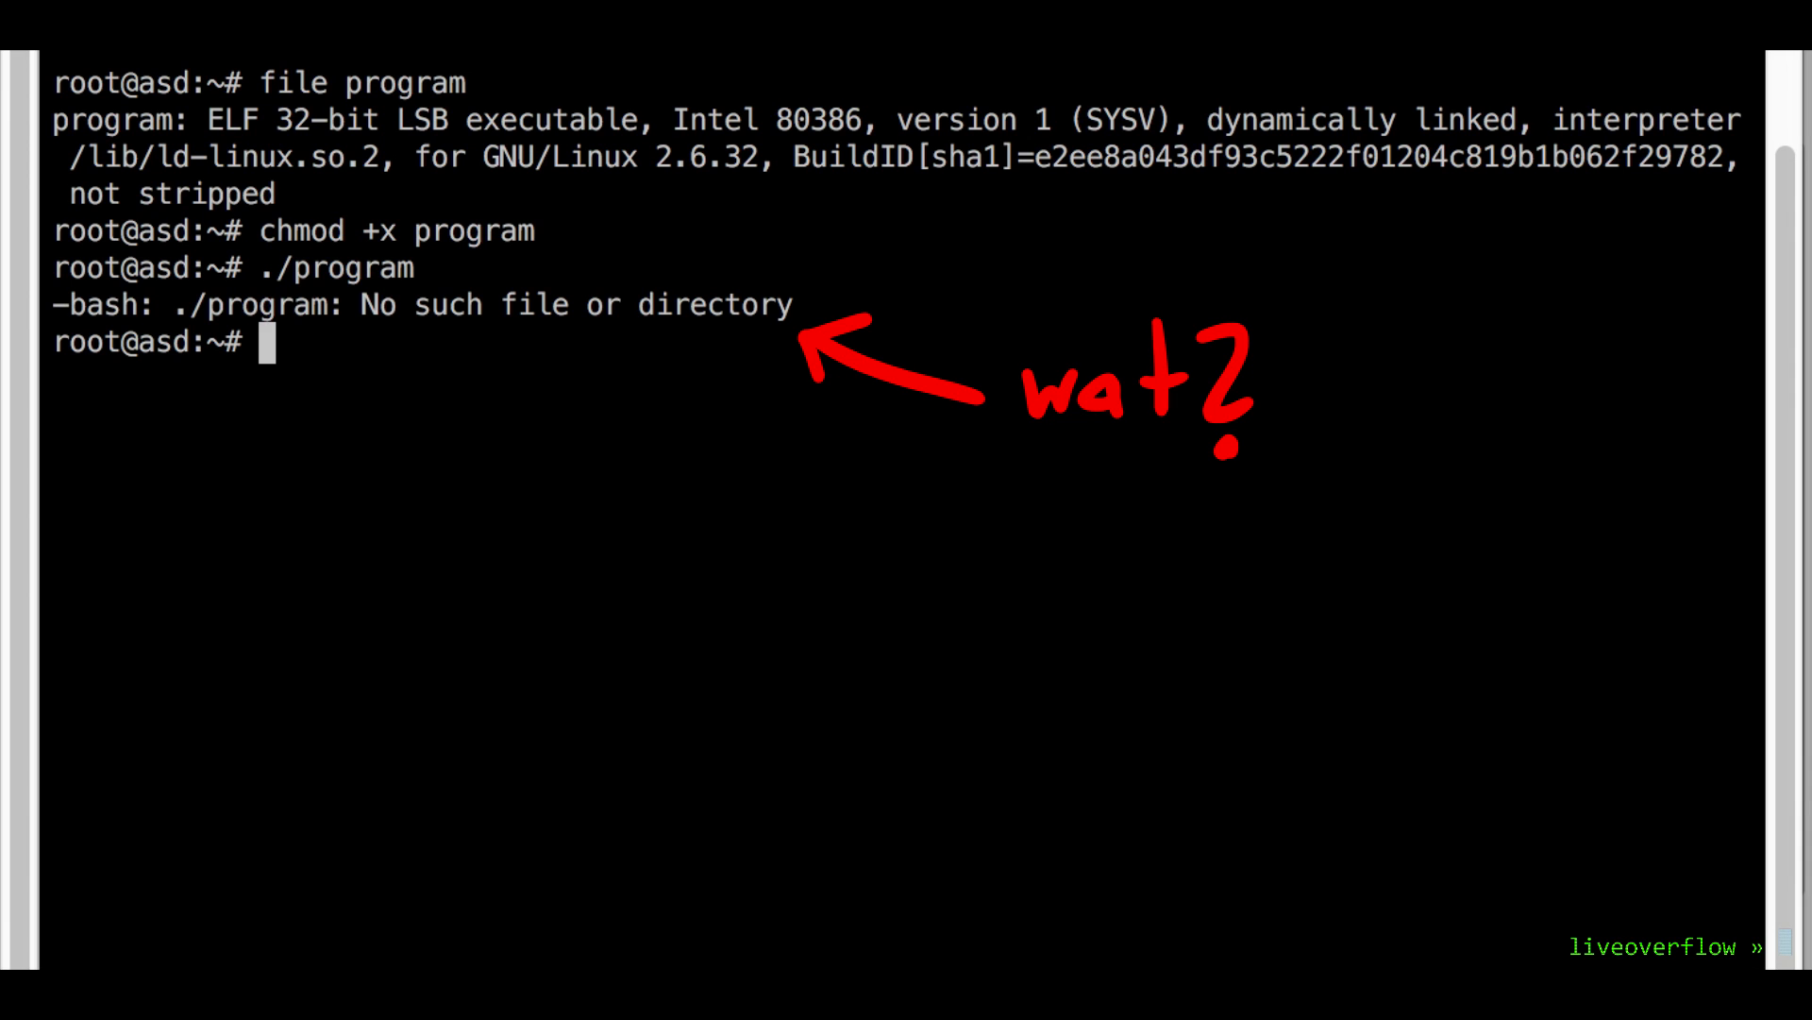
type("ls -la")
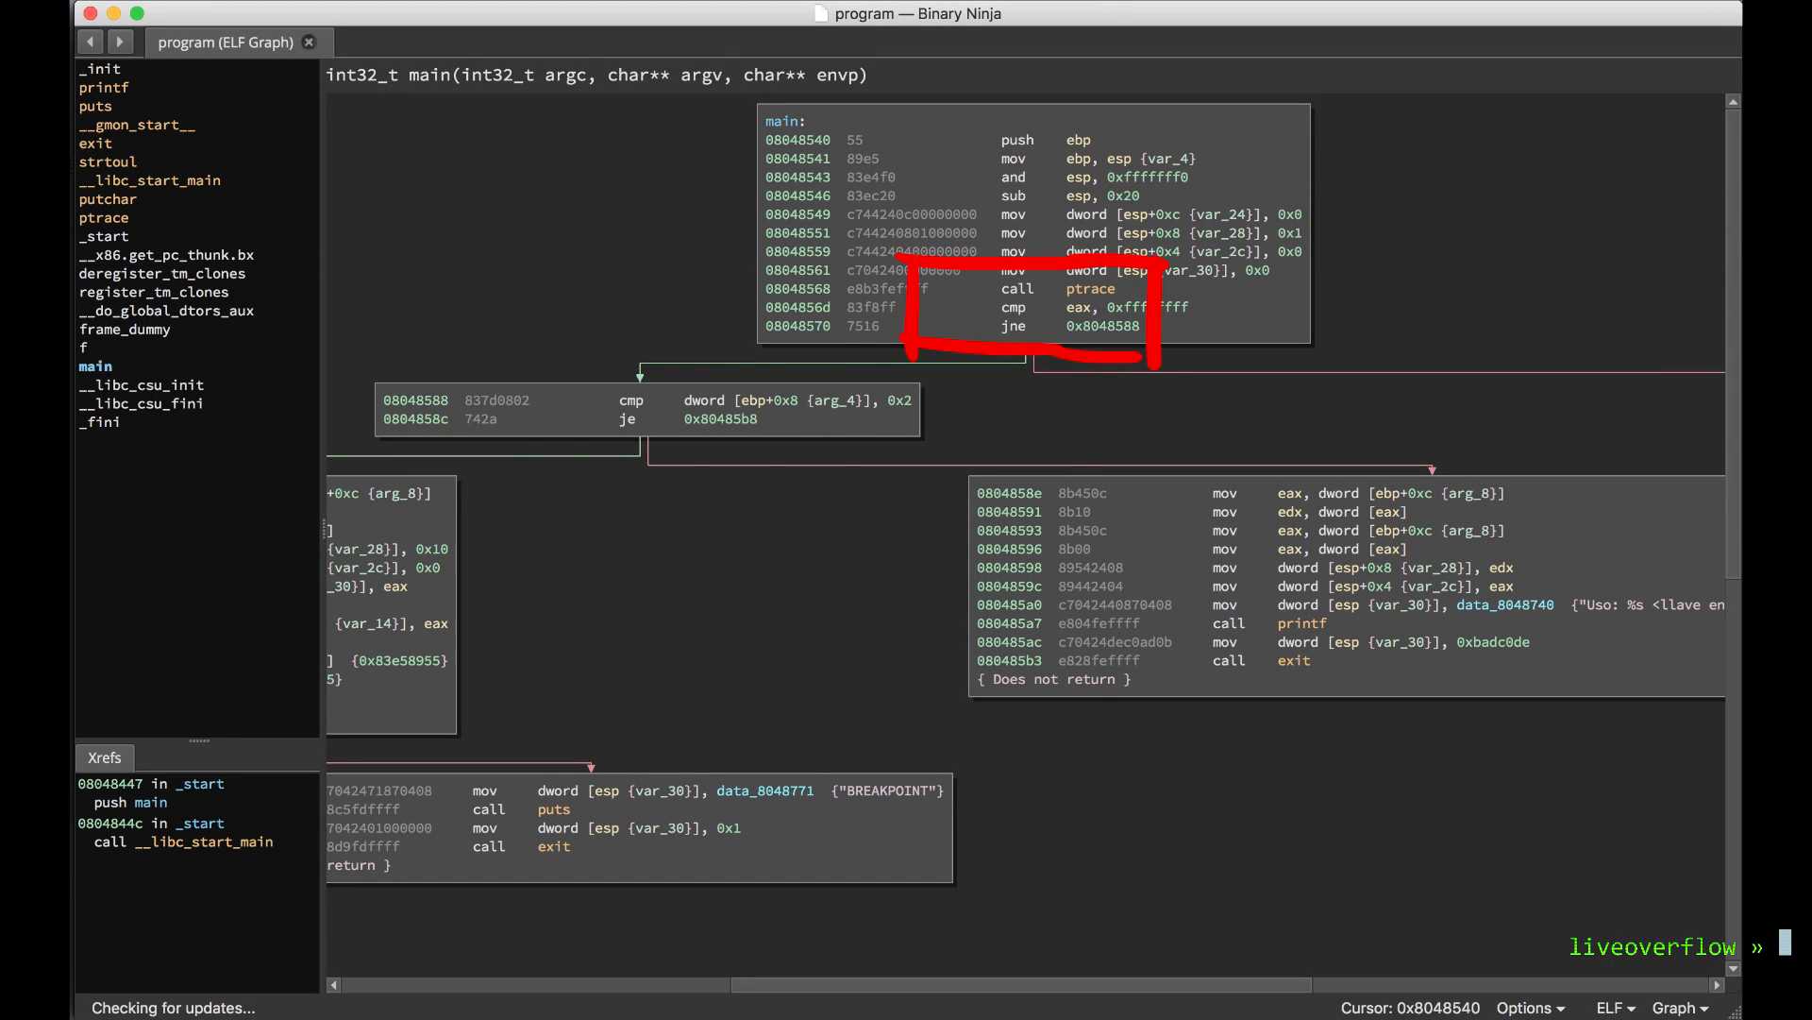
- Select the call ptrace instruction in main and the comparison after it
left_click(1029, 287)
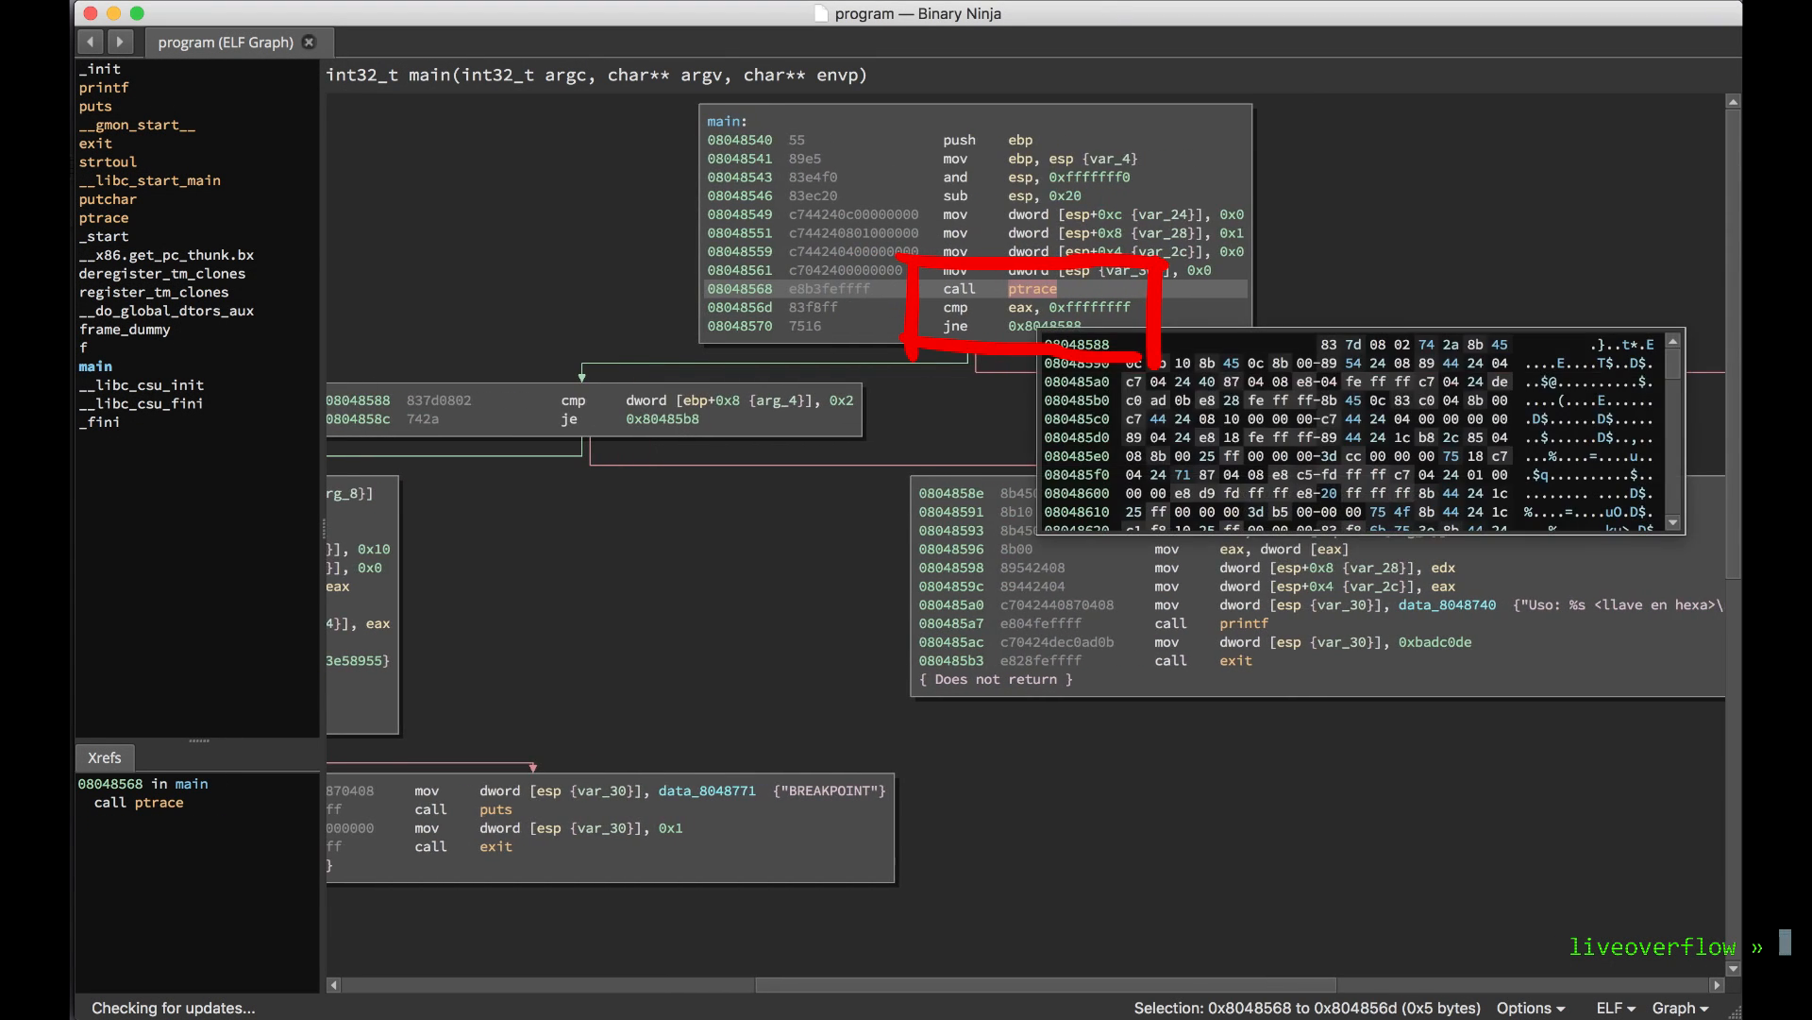
left_click(1006, 325)
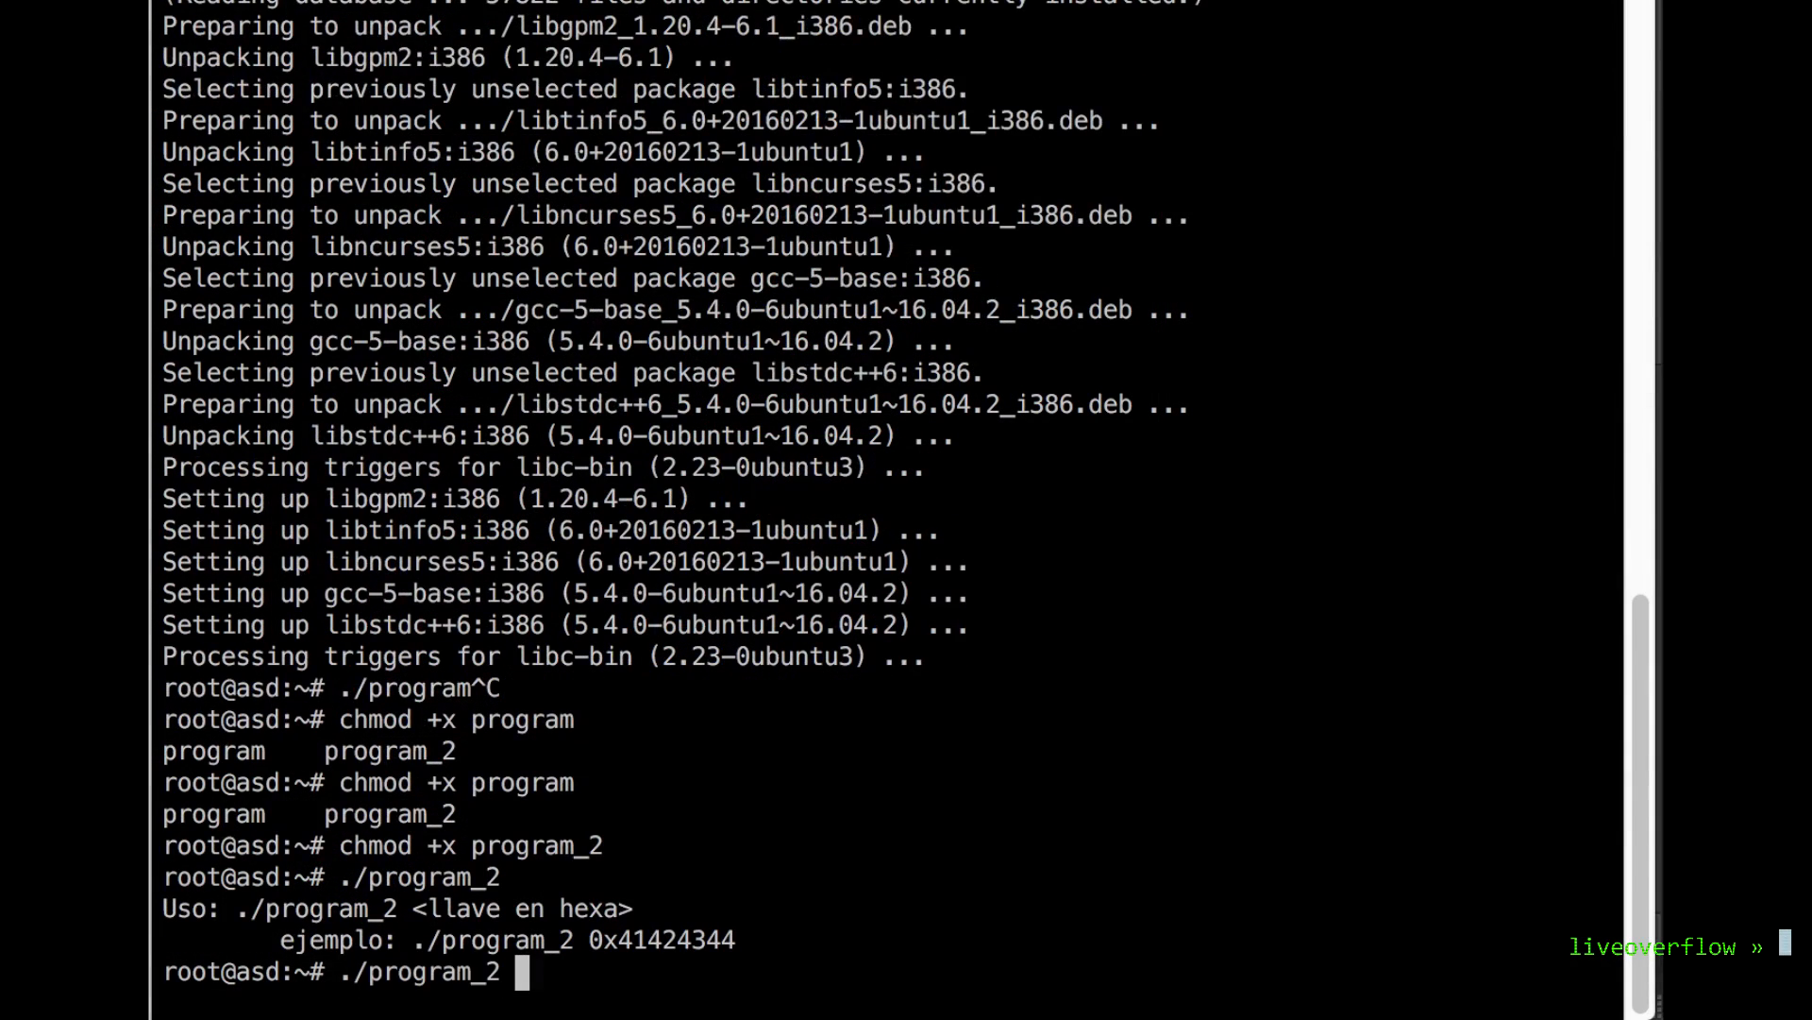
- Run program_2 with key 0x41424344 and type 'consegui un par'
type("0x414")
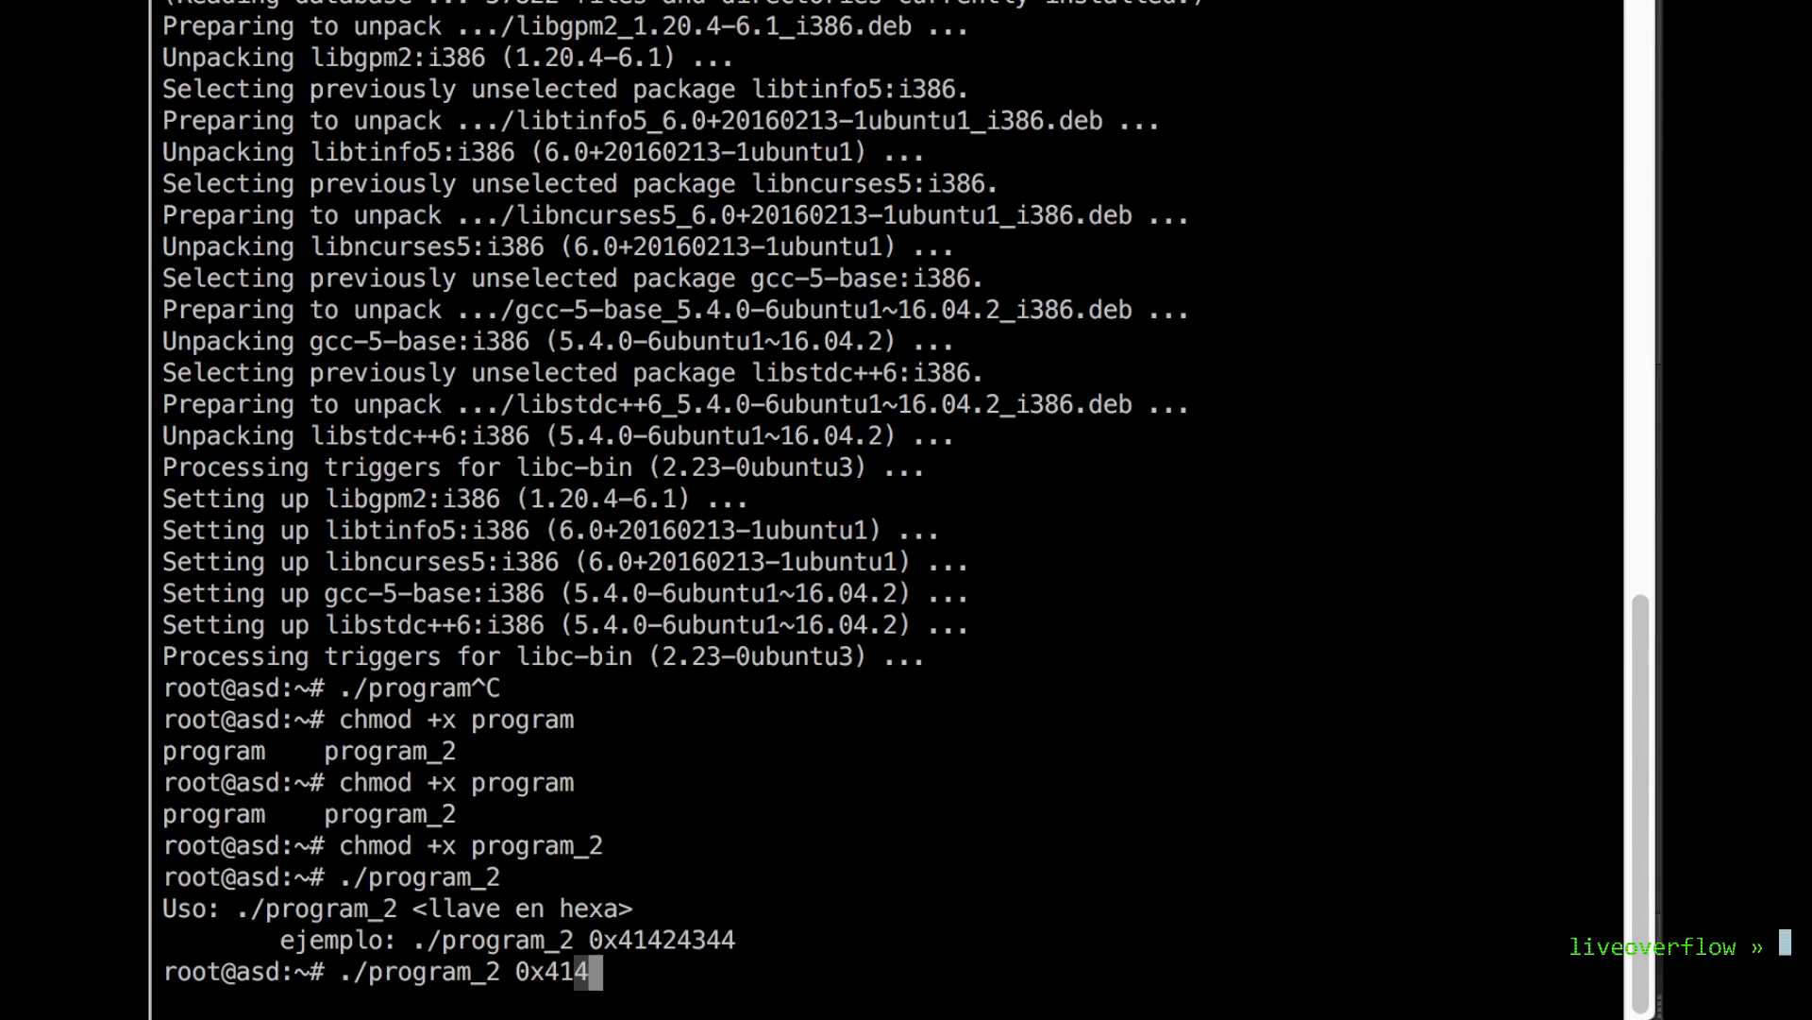
type("24344")
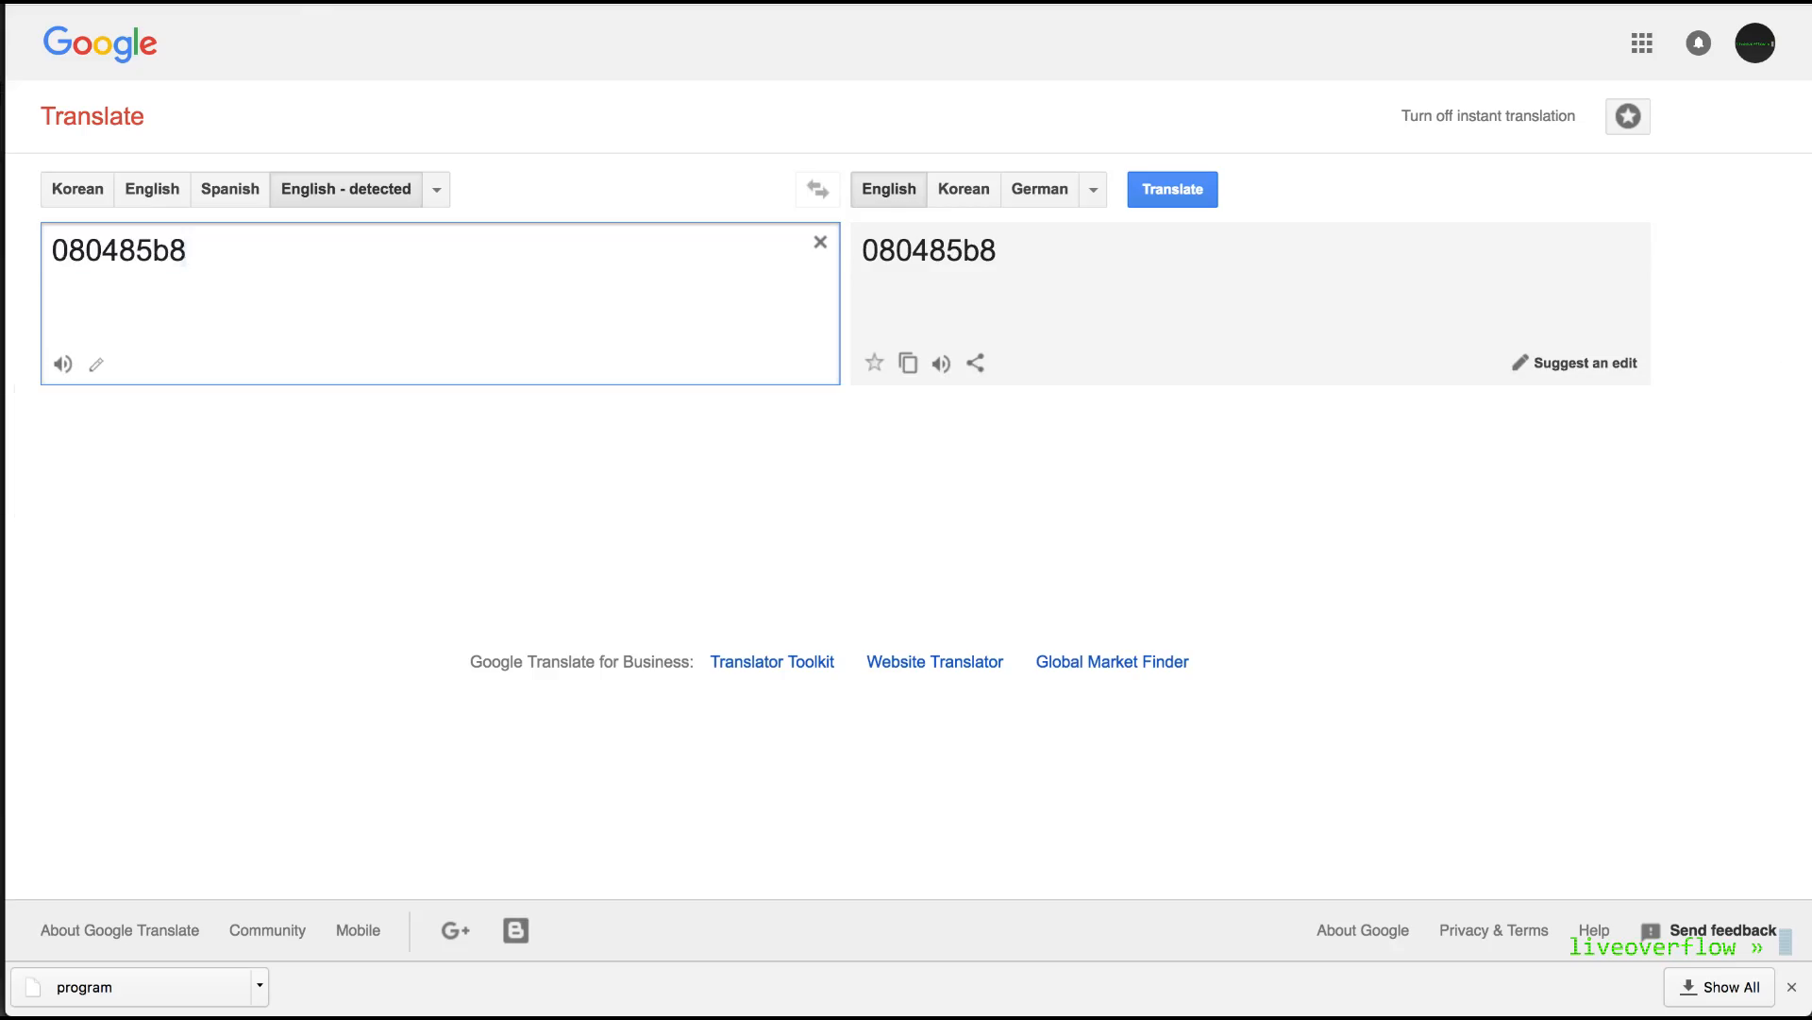
type("consegui un par")
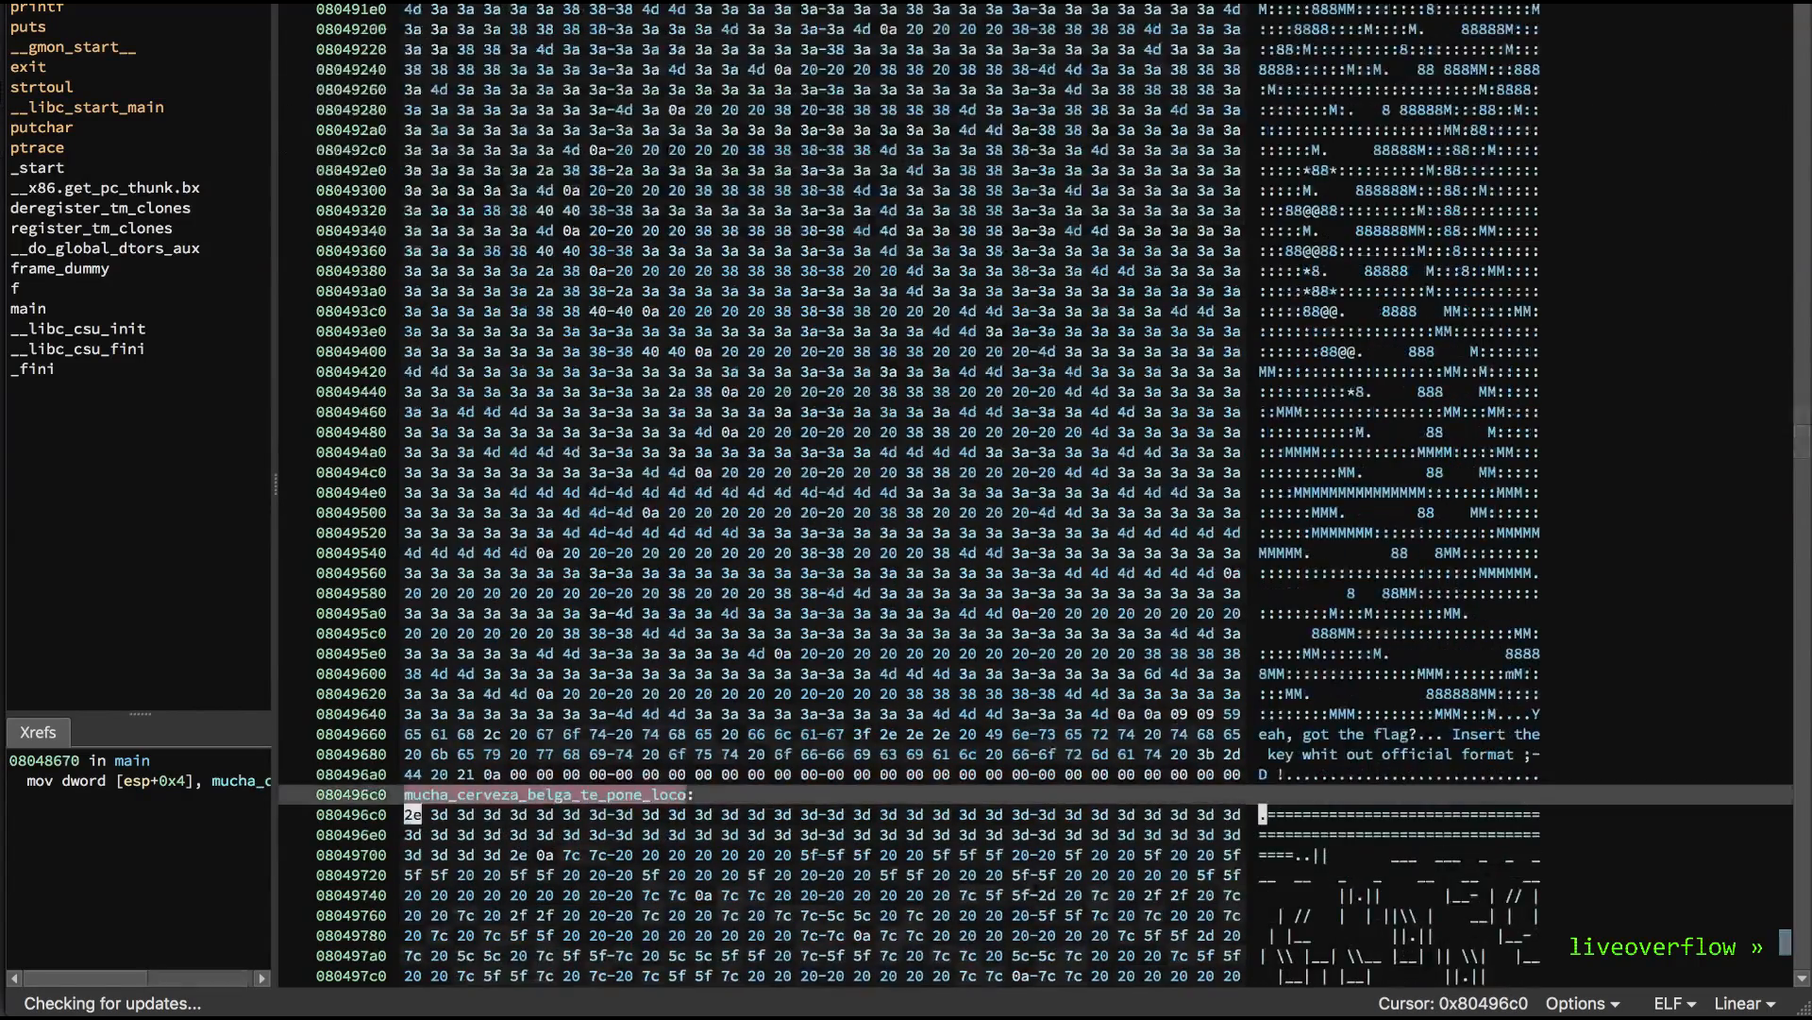
- Name the banner data at 0x80496c0 with a fail_ prefix
type("fail_")
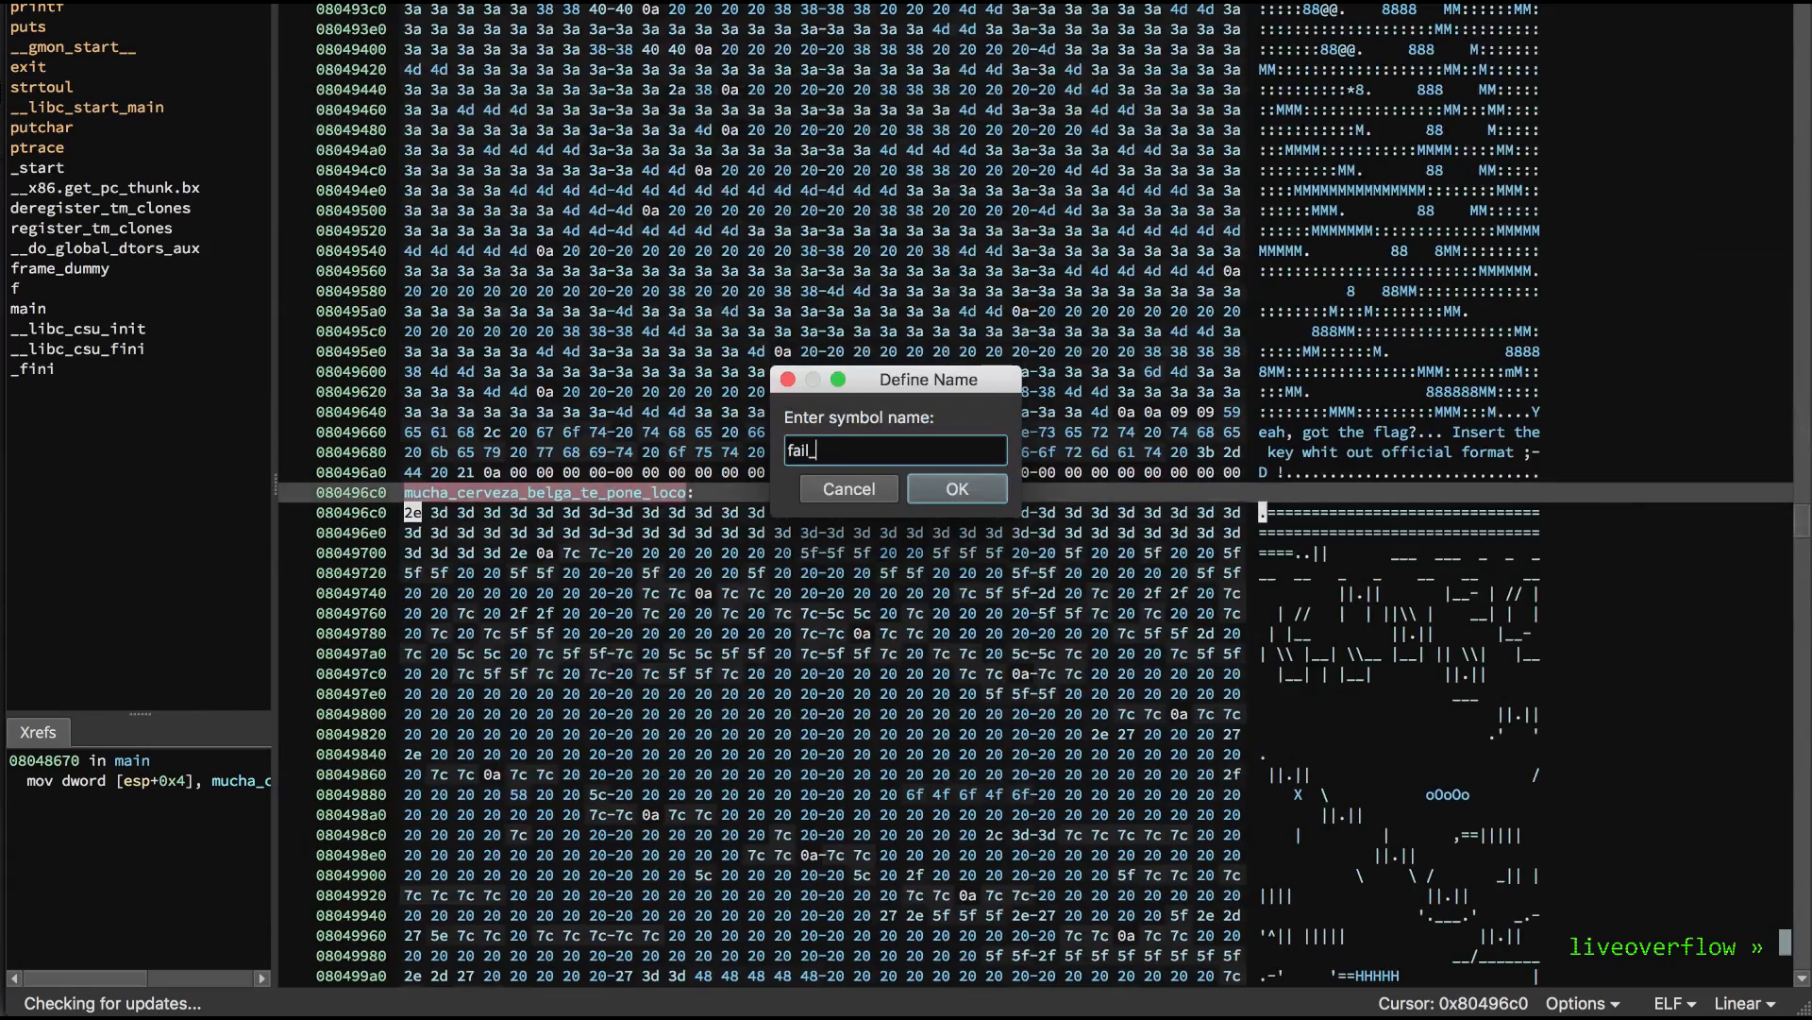
left_click(956, 488)
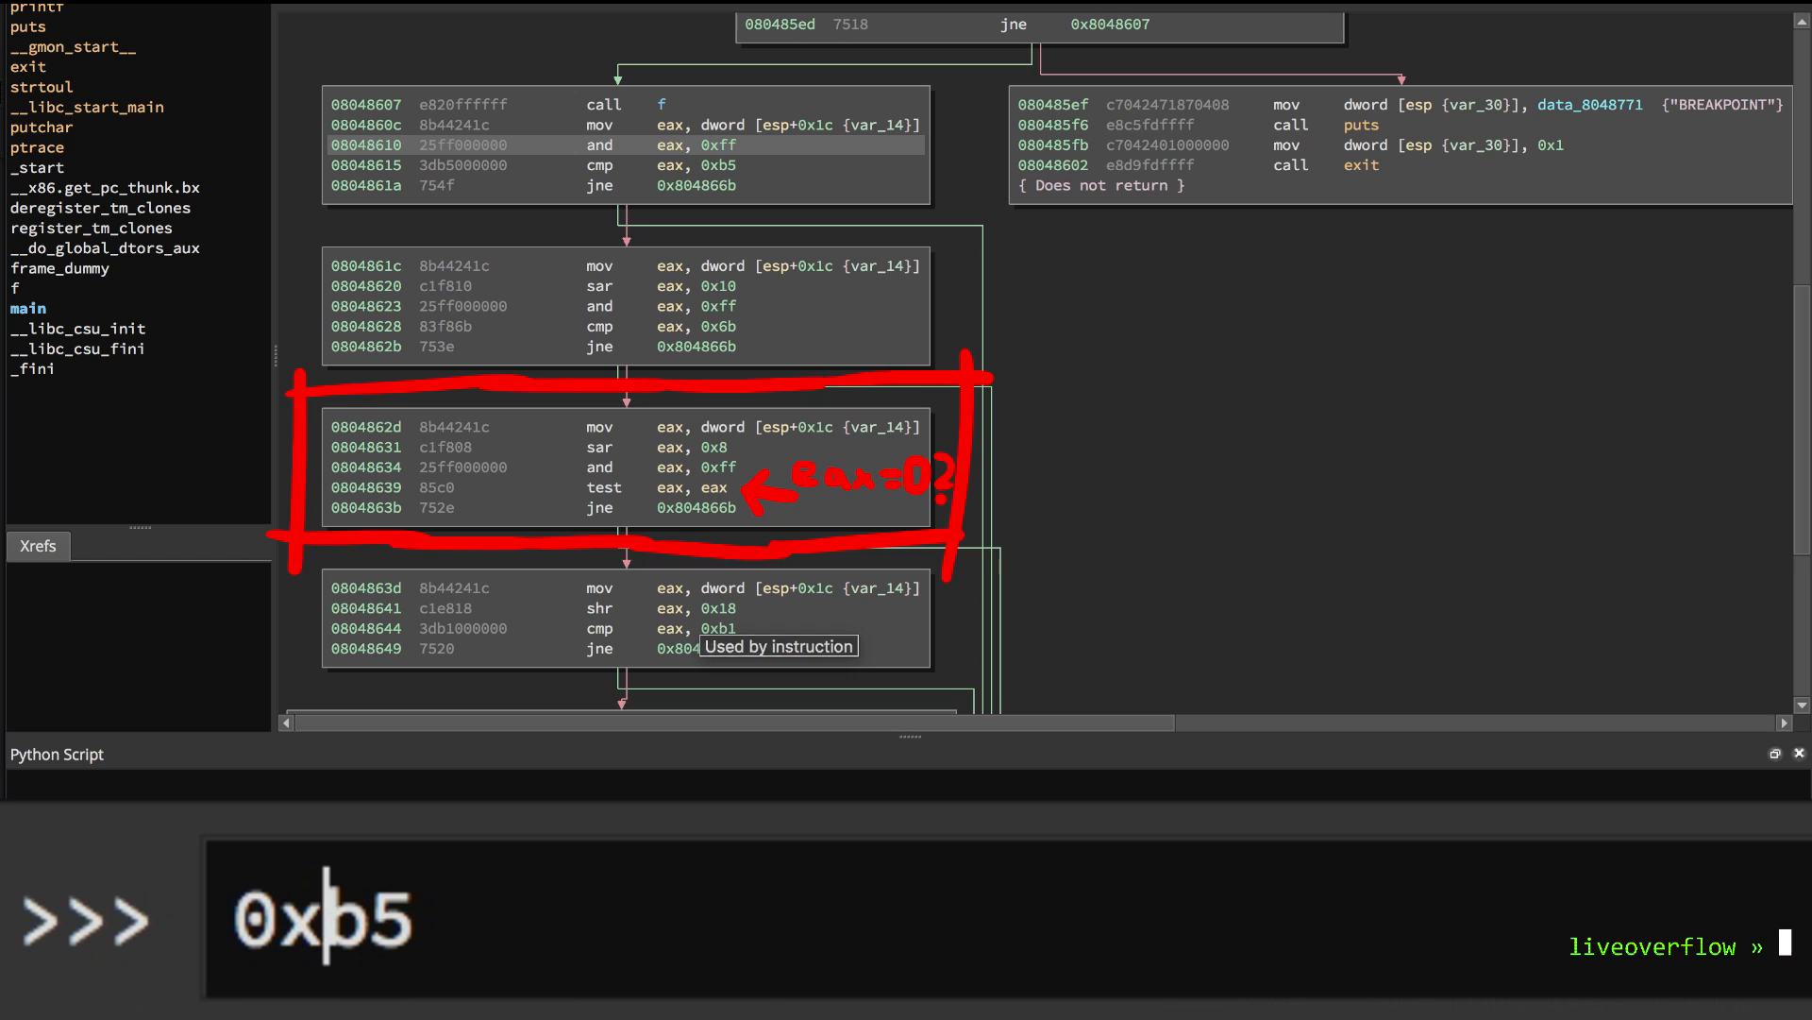
- Edit the Python console key with bytes 00, 6b and b1 to form 0xb16b00b5
type("00")
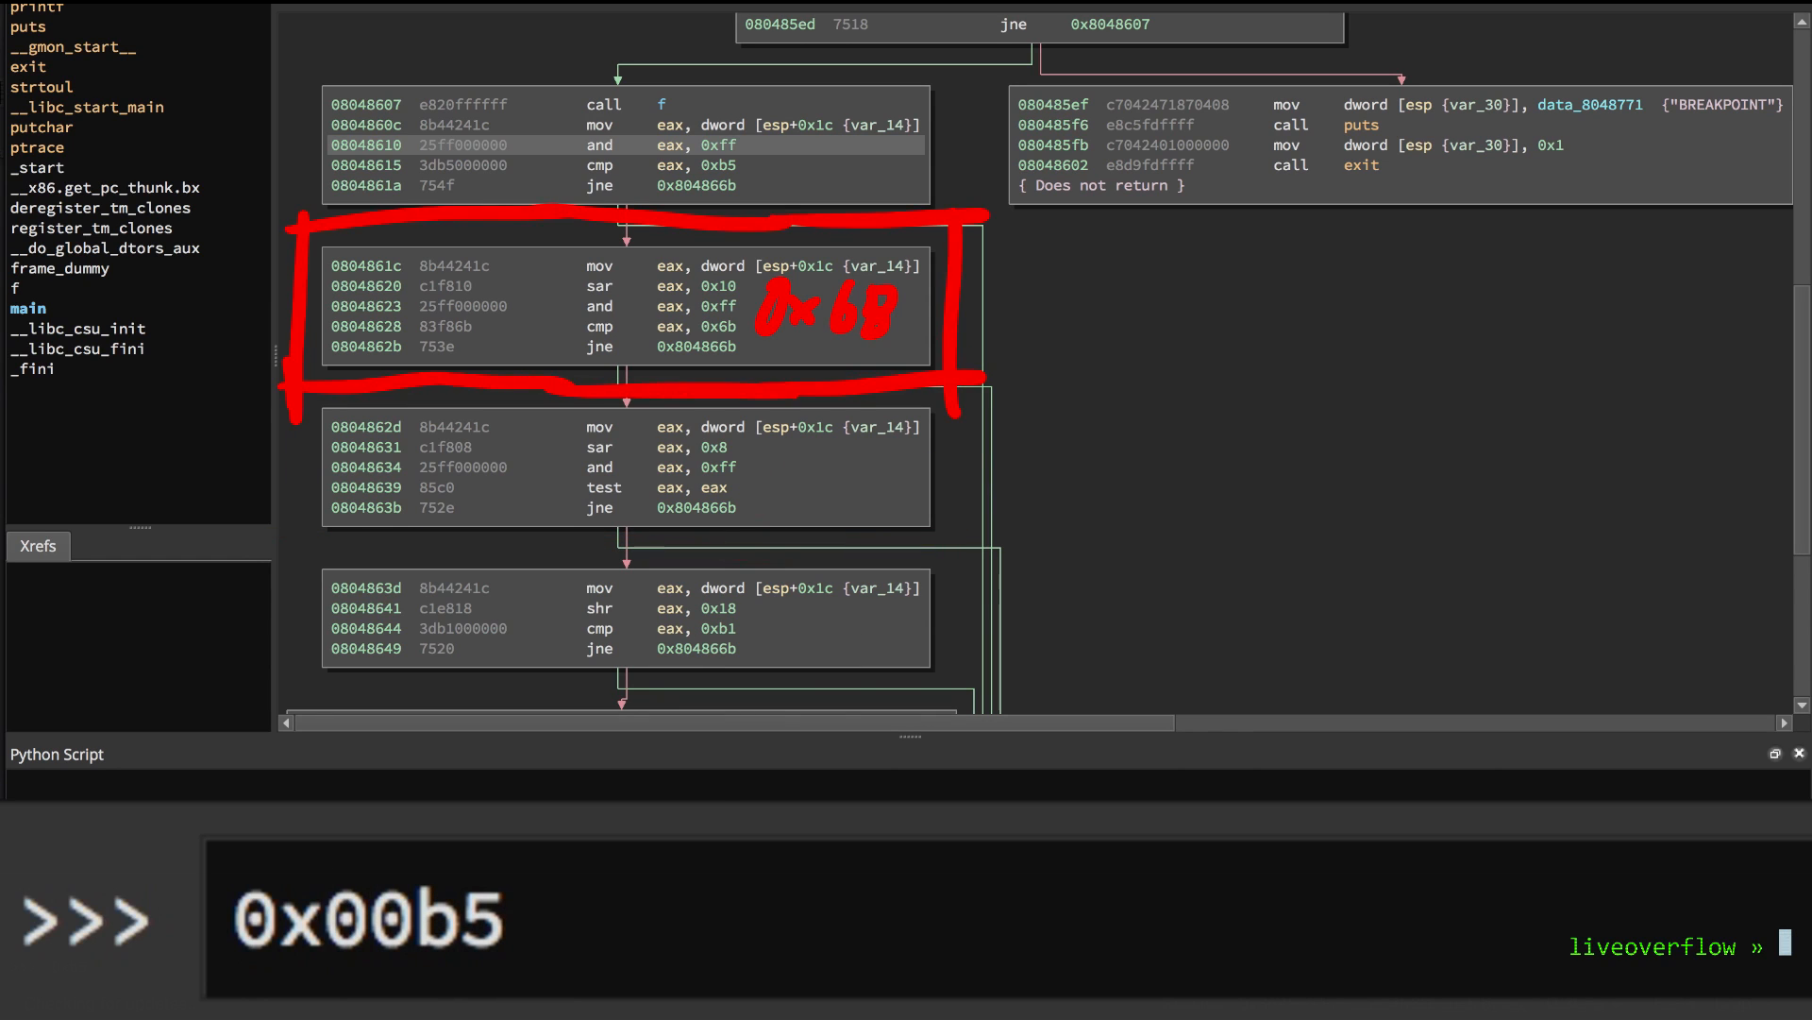
type("6b")
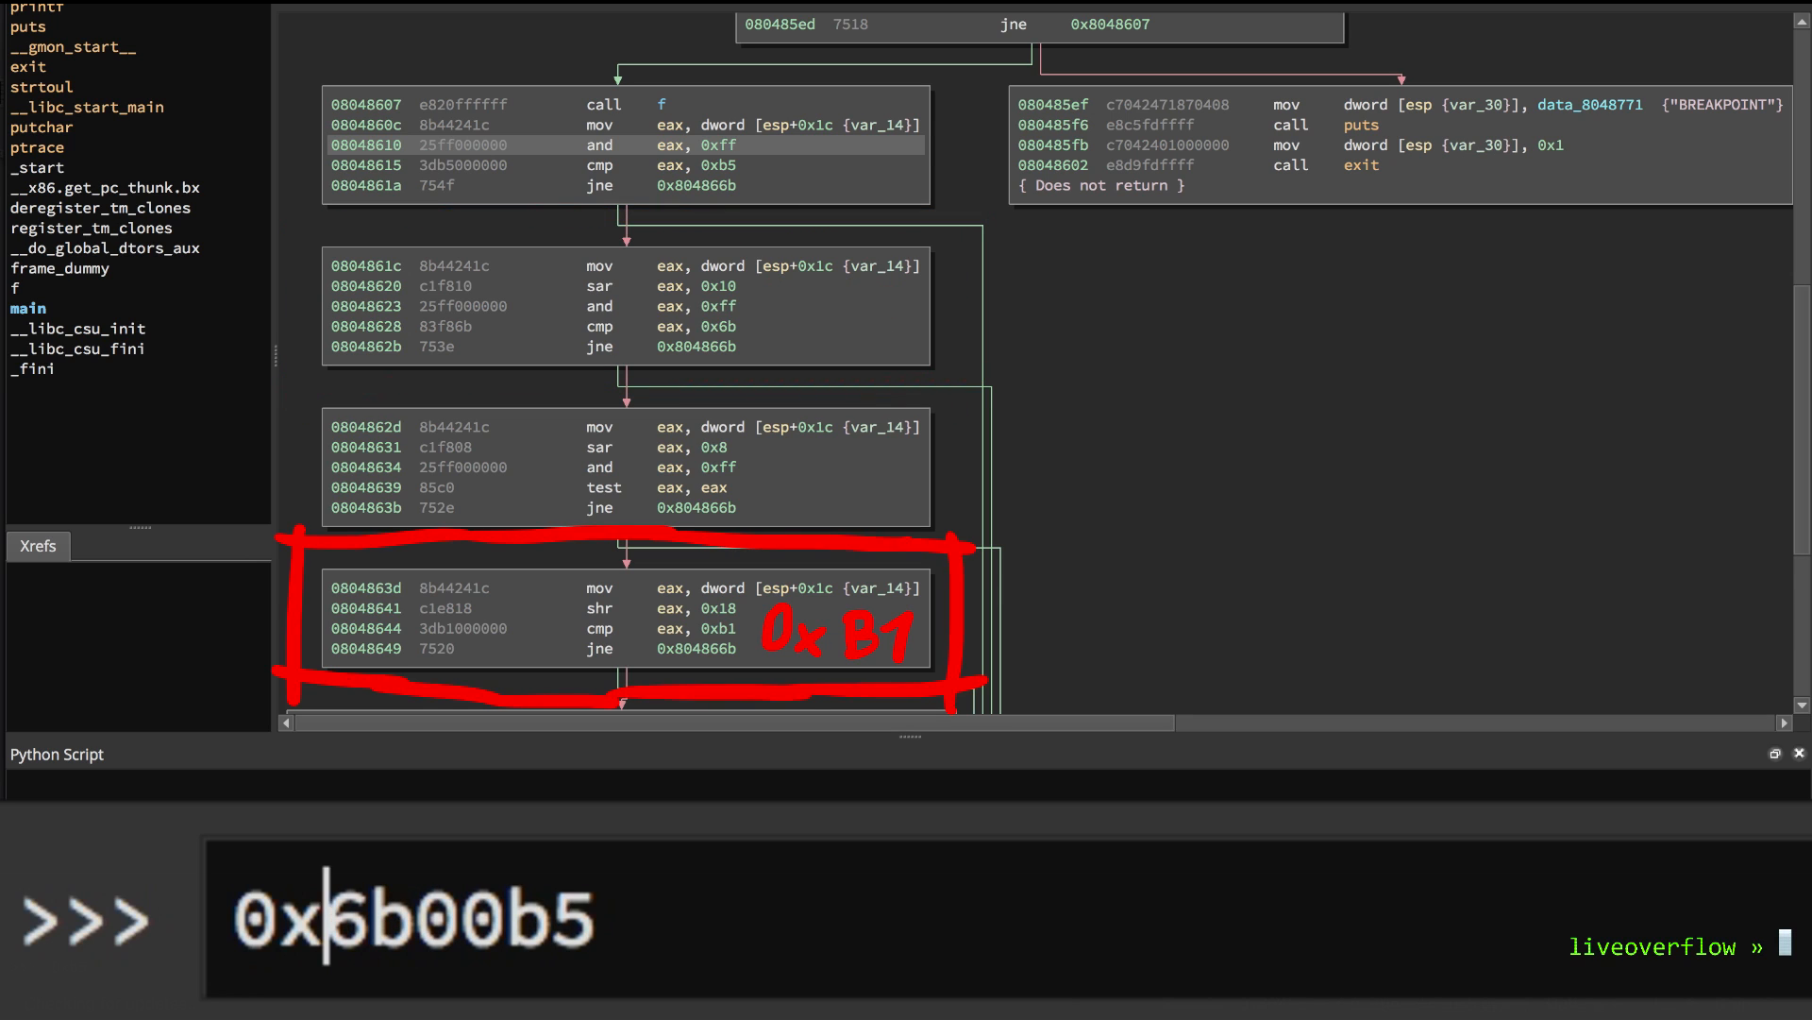
type("b1")
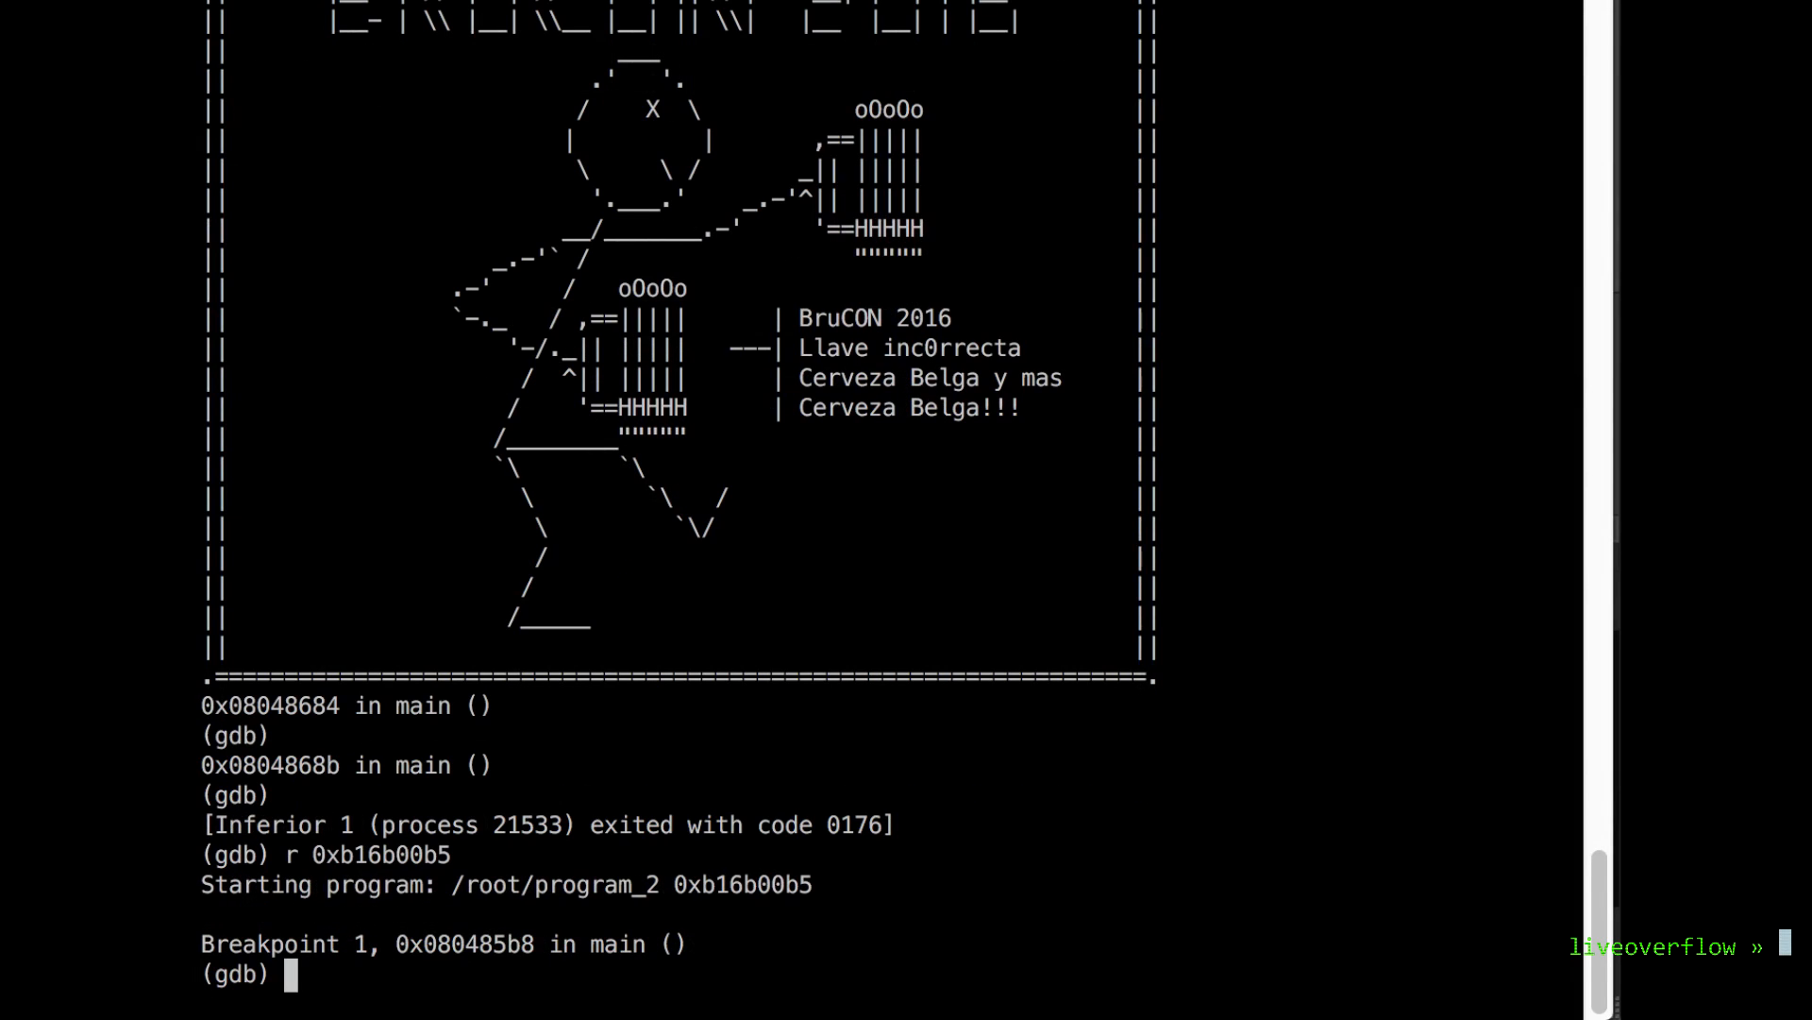
type("c")
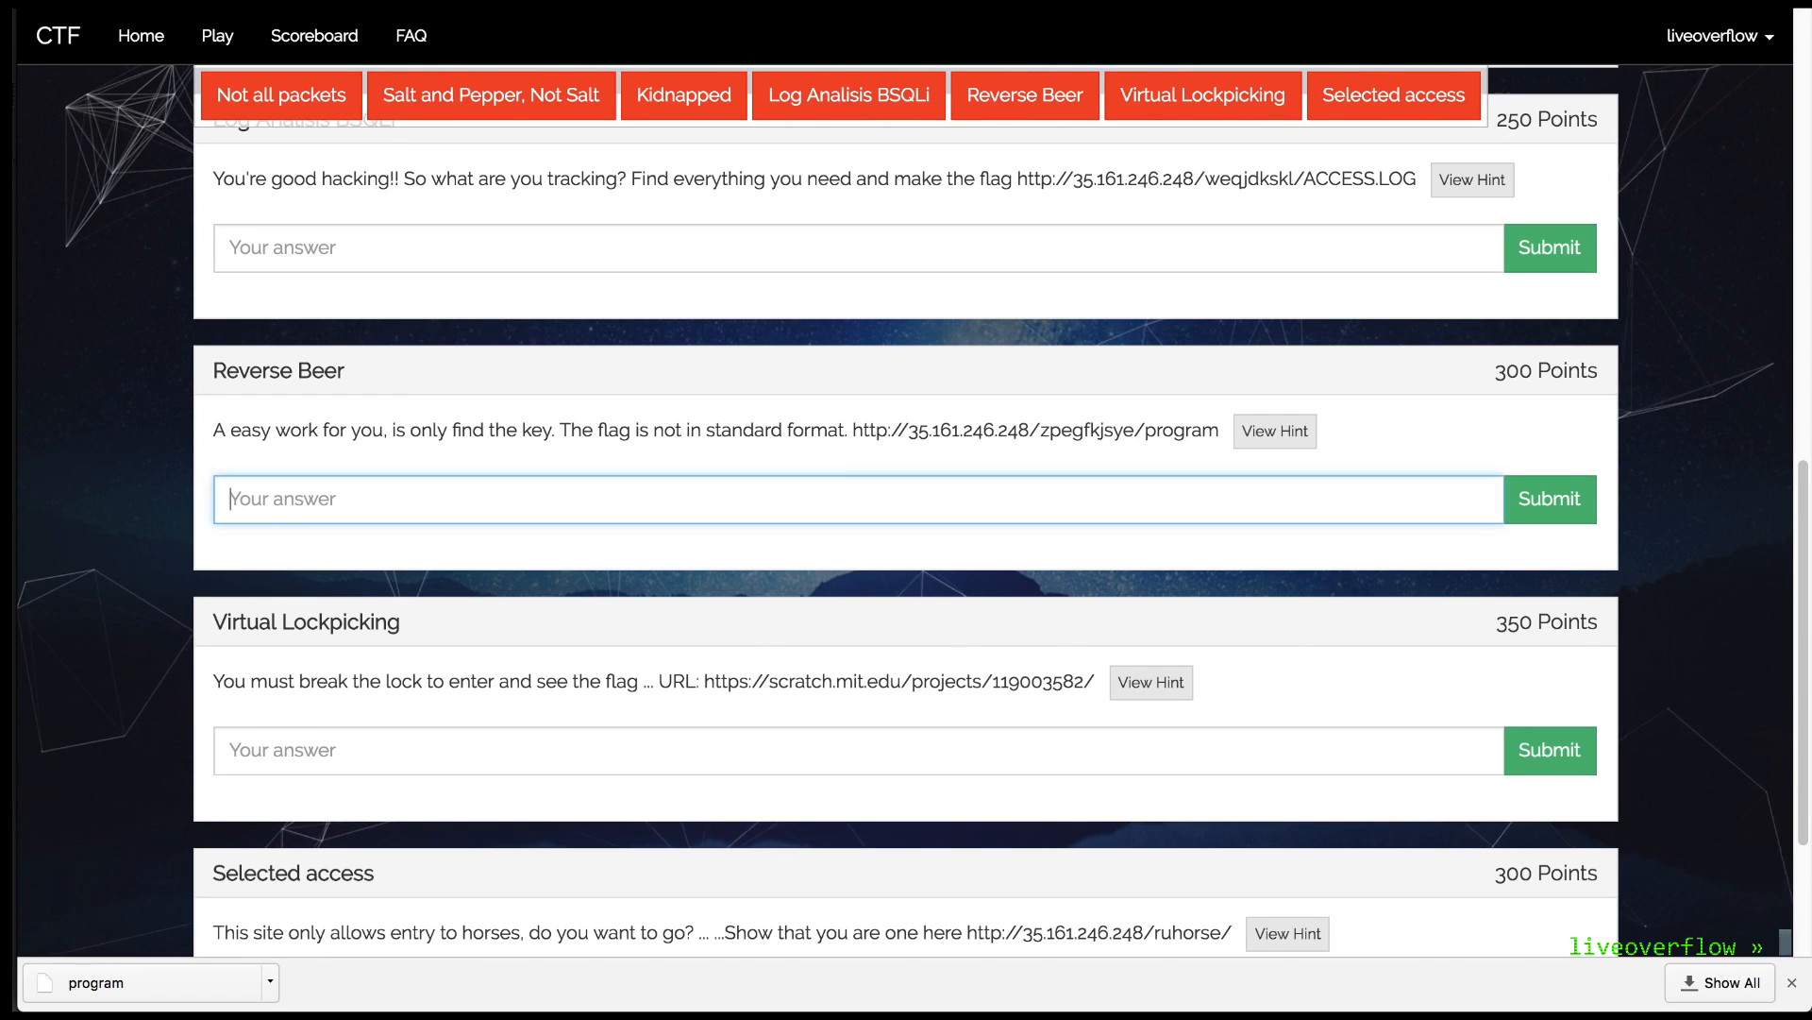
- Submit 0xb16b00b5 as the Reverse Beer answer, then scroll down to Virtual Lockpicking
type("0xb16b00b5")
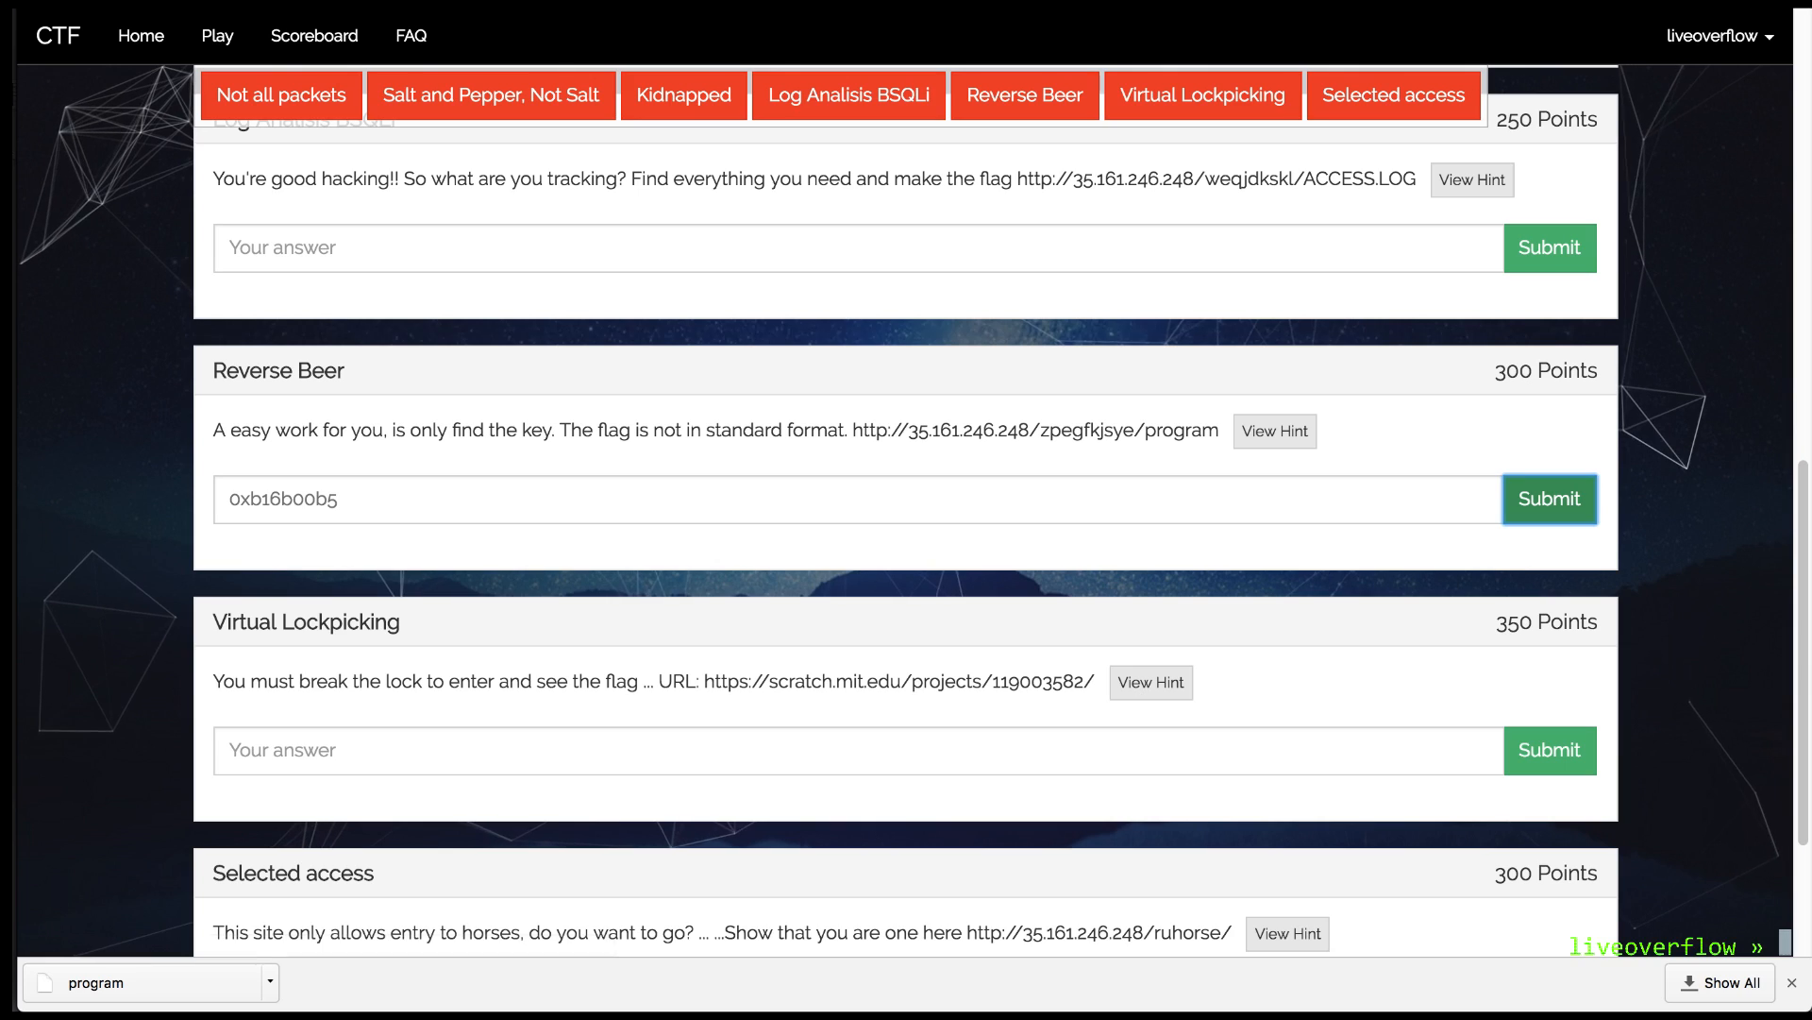
left_click(1549, 498)
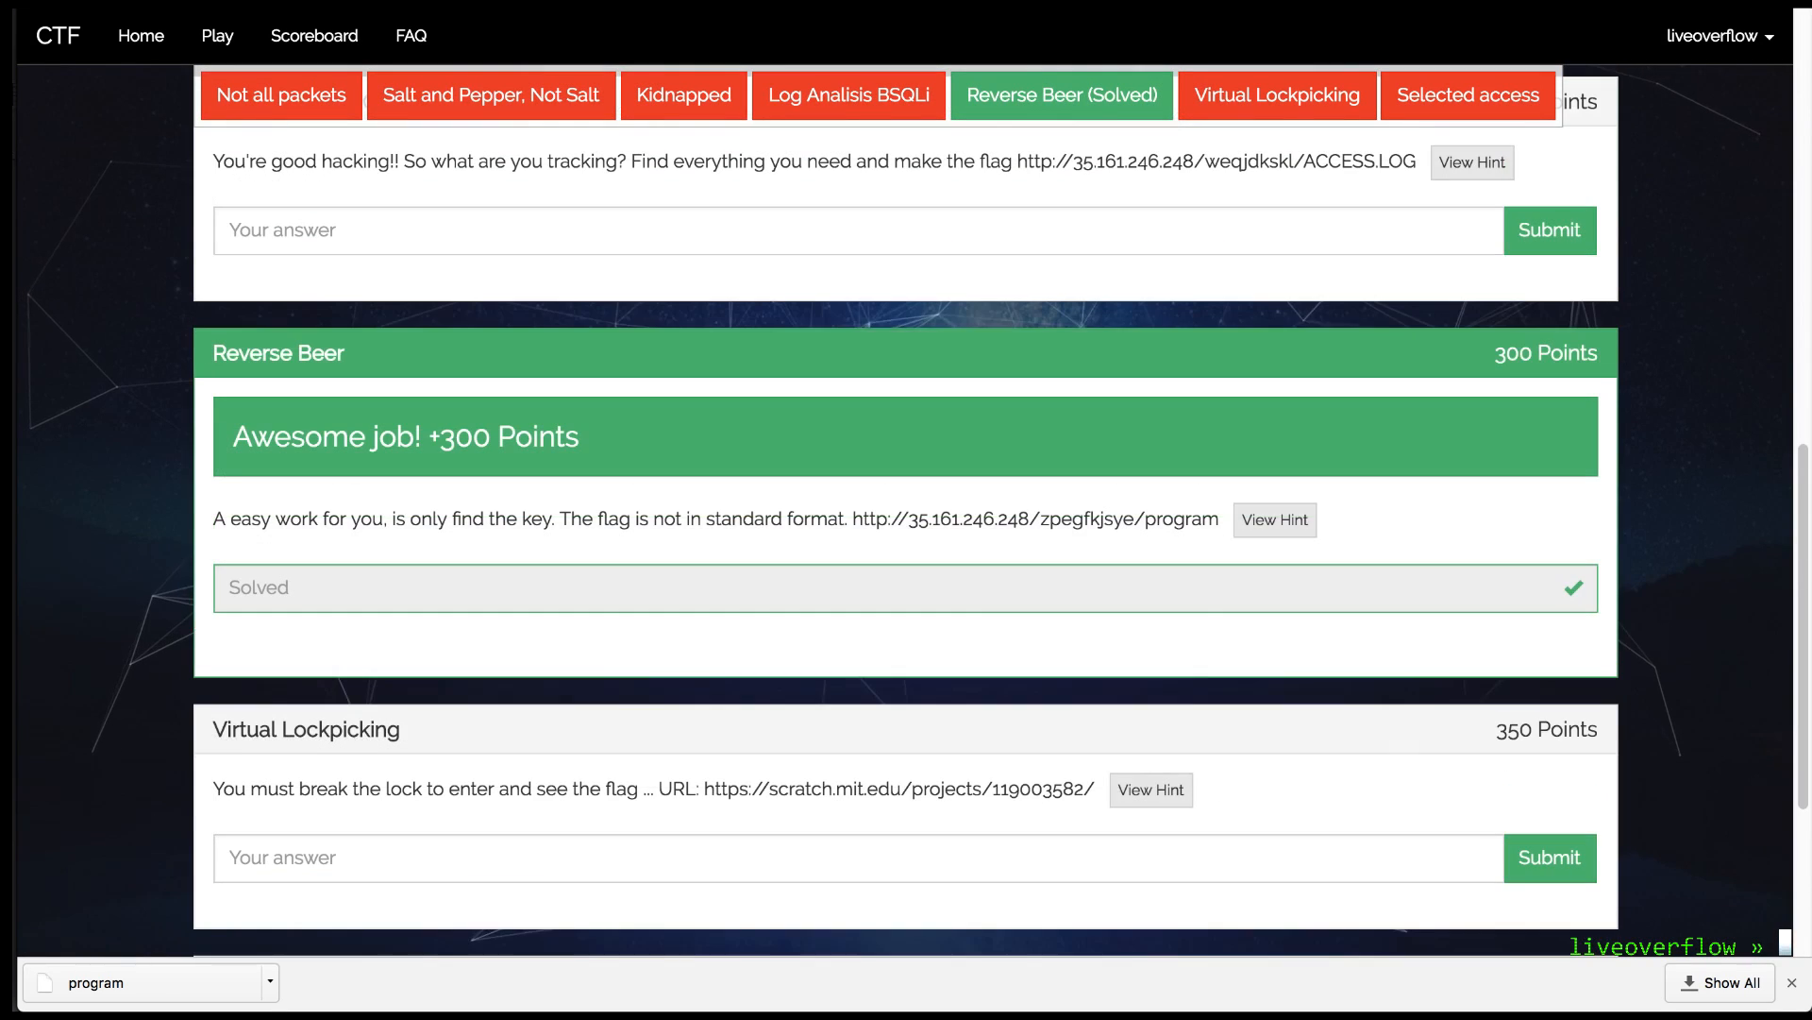
scroll("down", 3)
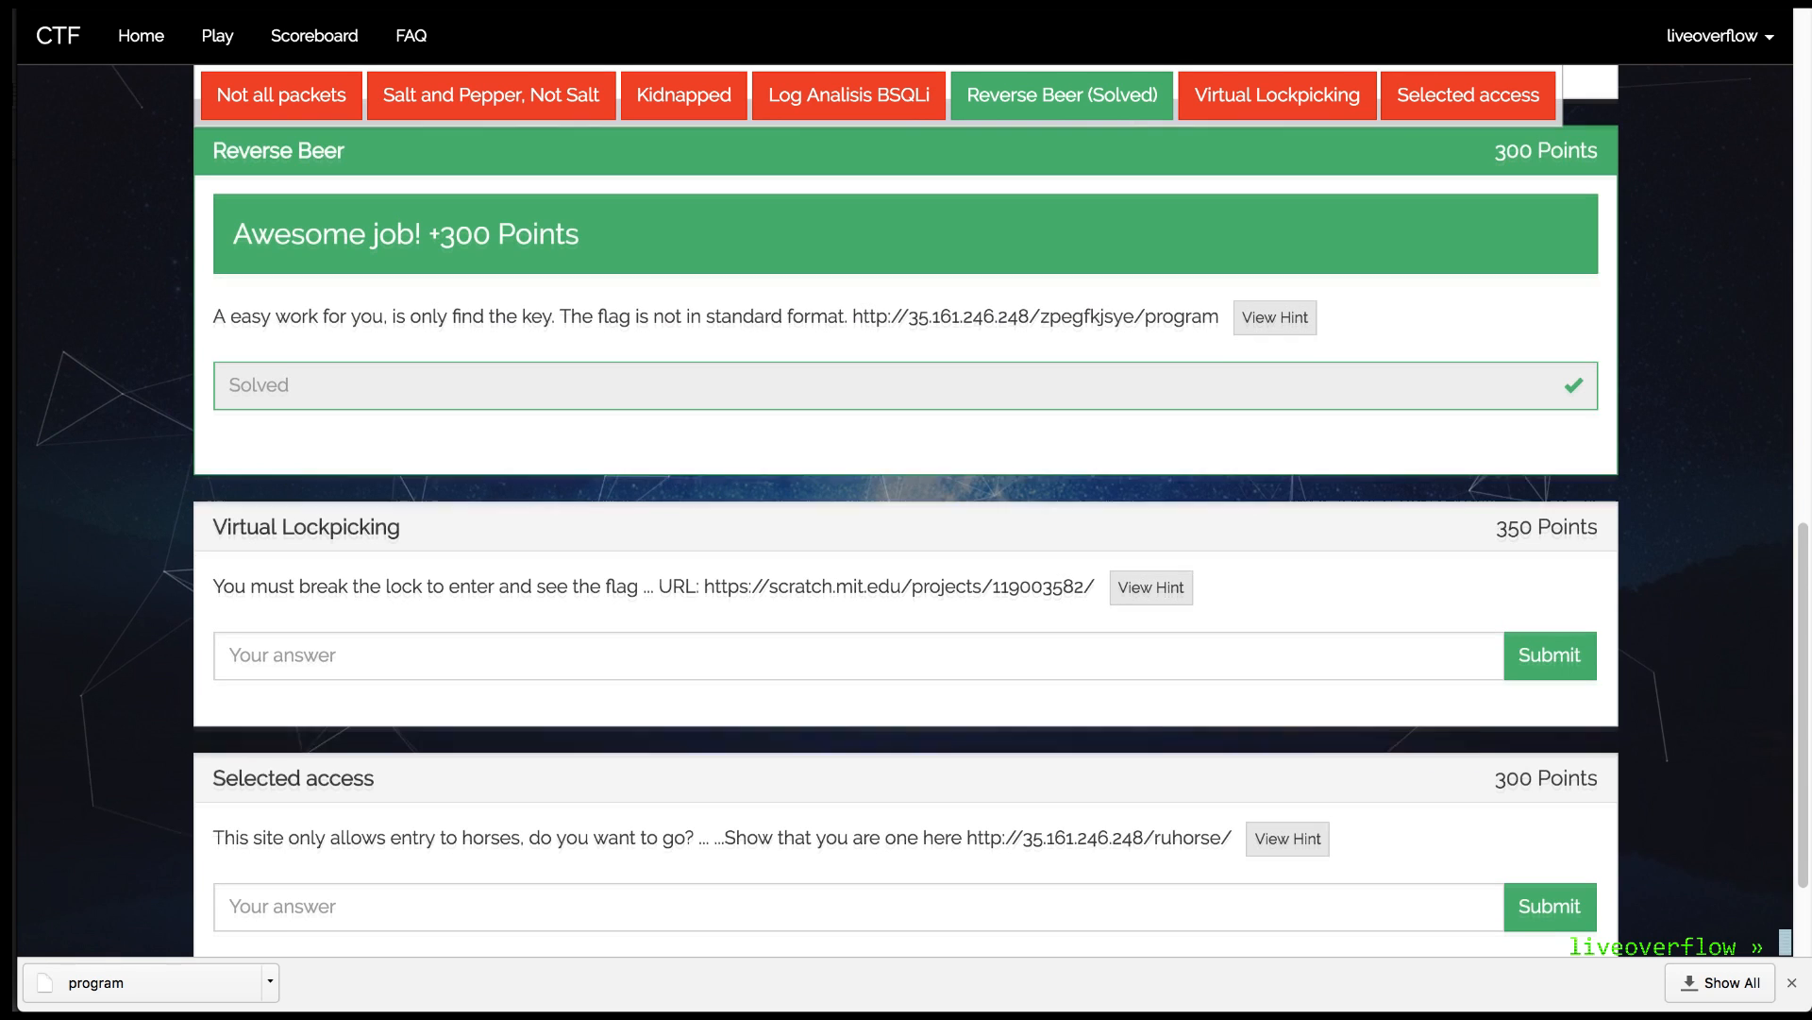
scroll("down", 3)
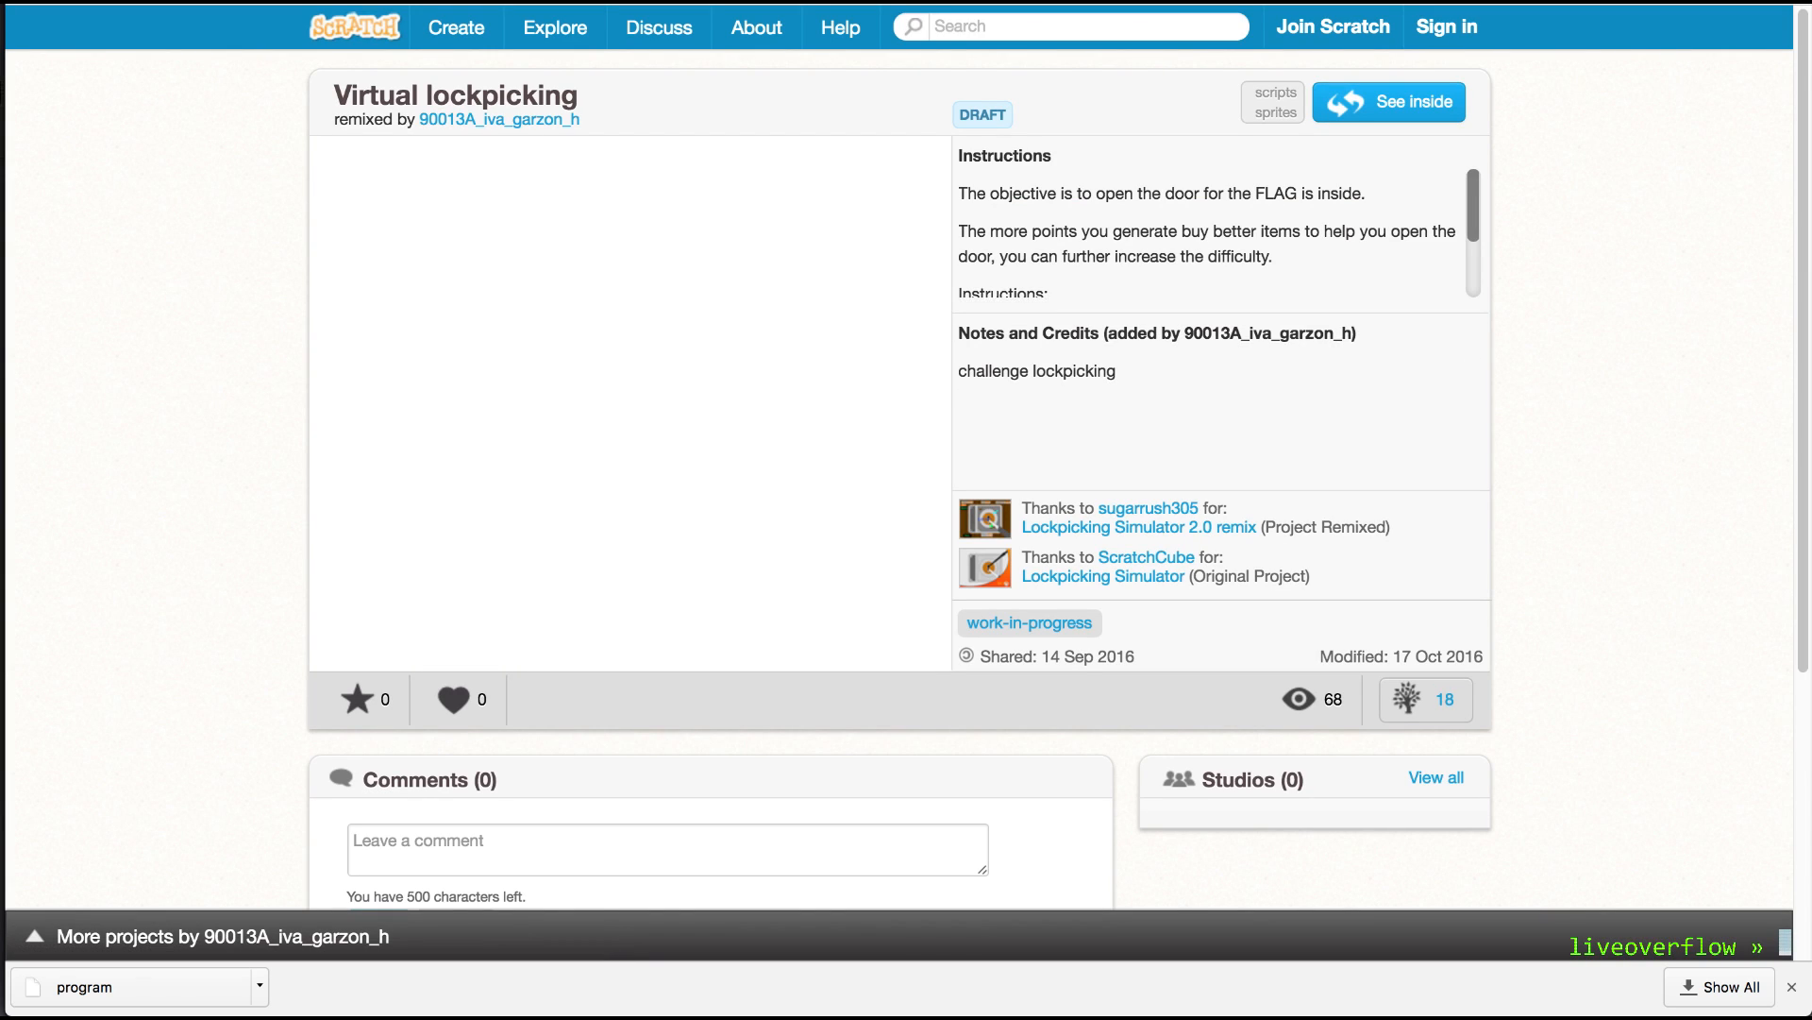
- Inside the Virtual lockpicking Scratch project, inspect Sprite12's gold and tier upgrade scripts
left_click(872, 176)
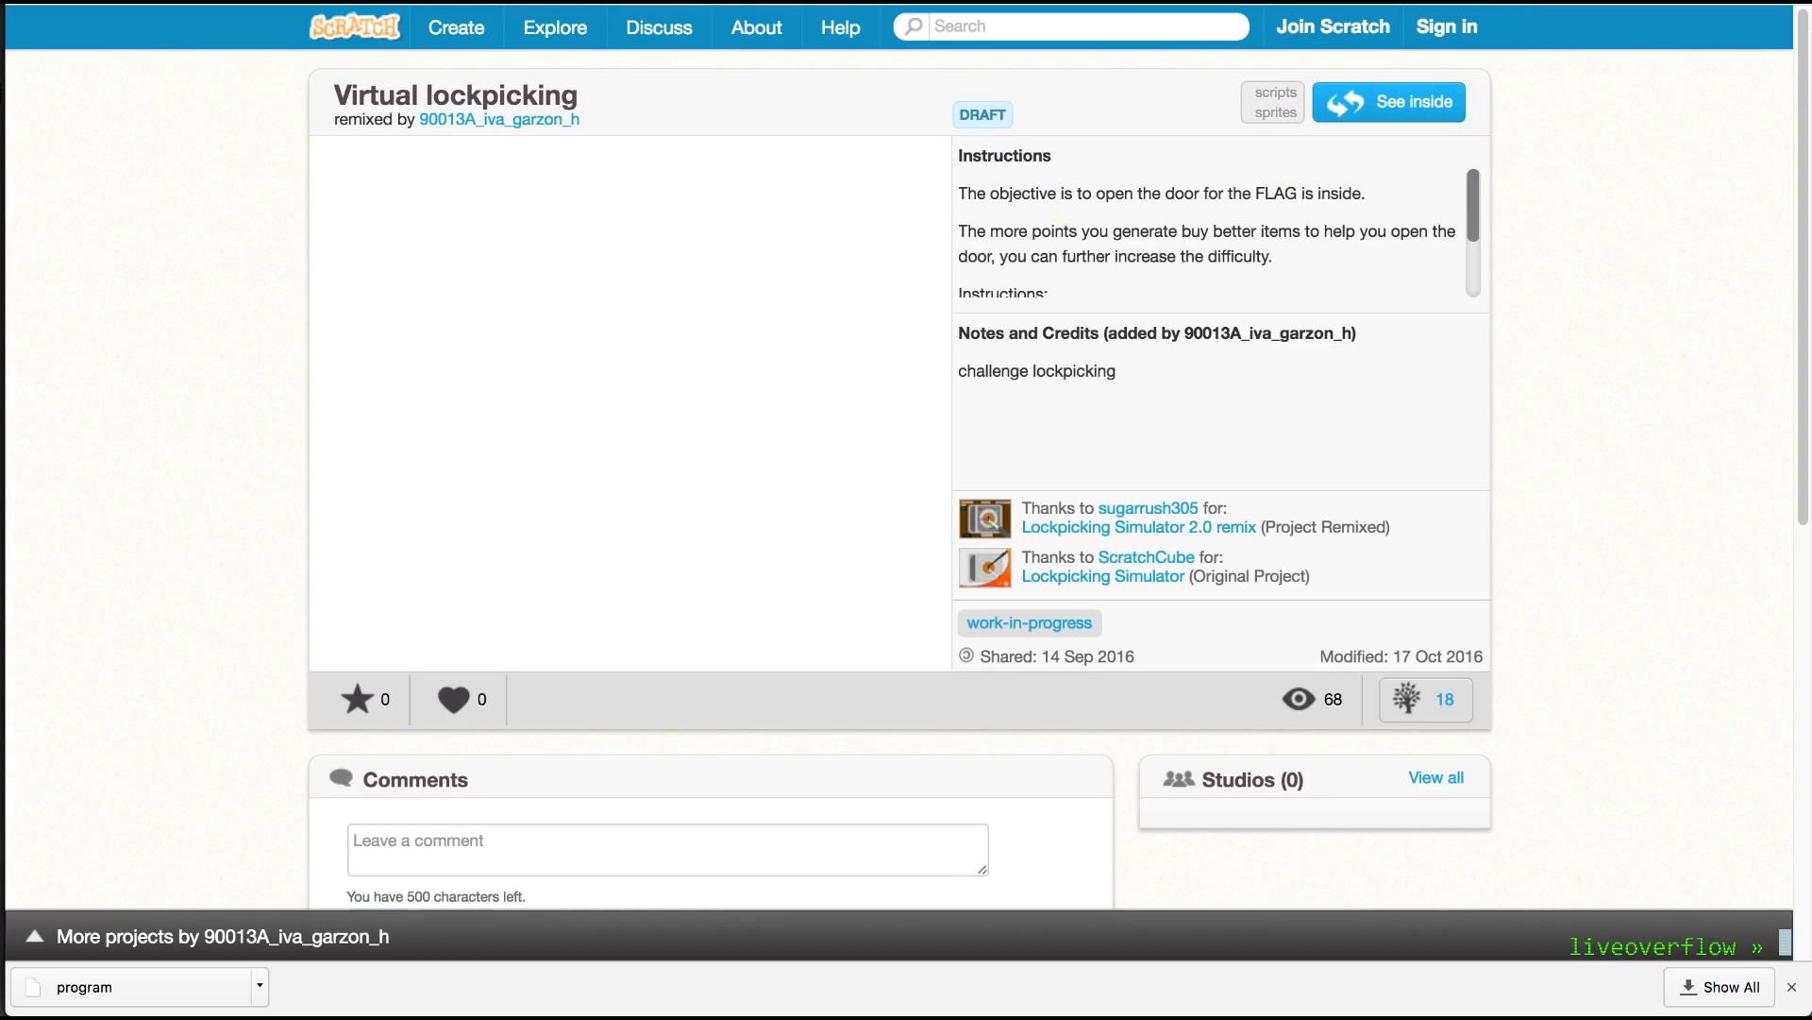
left_click(1389, 102)
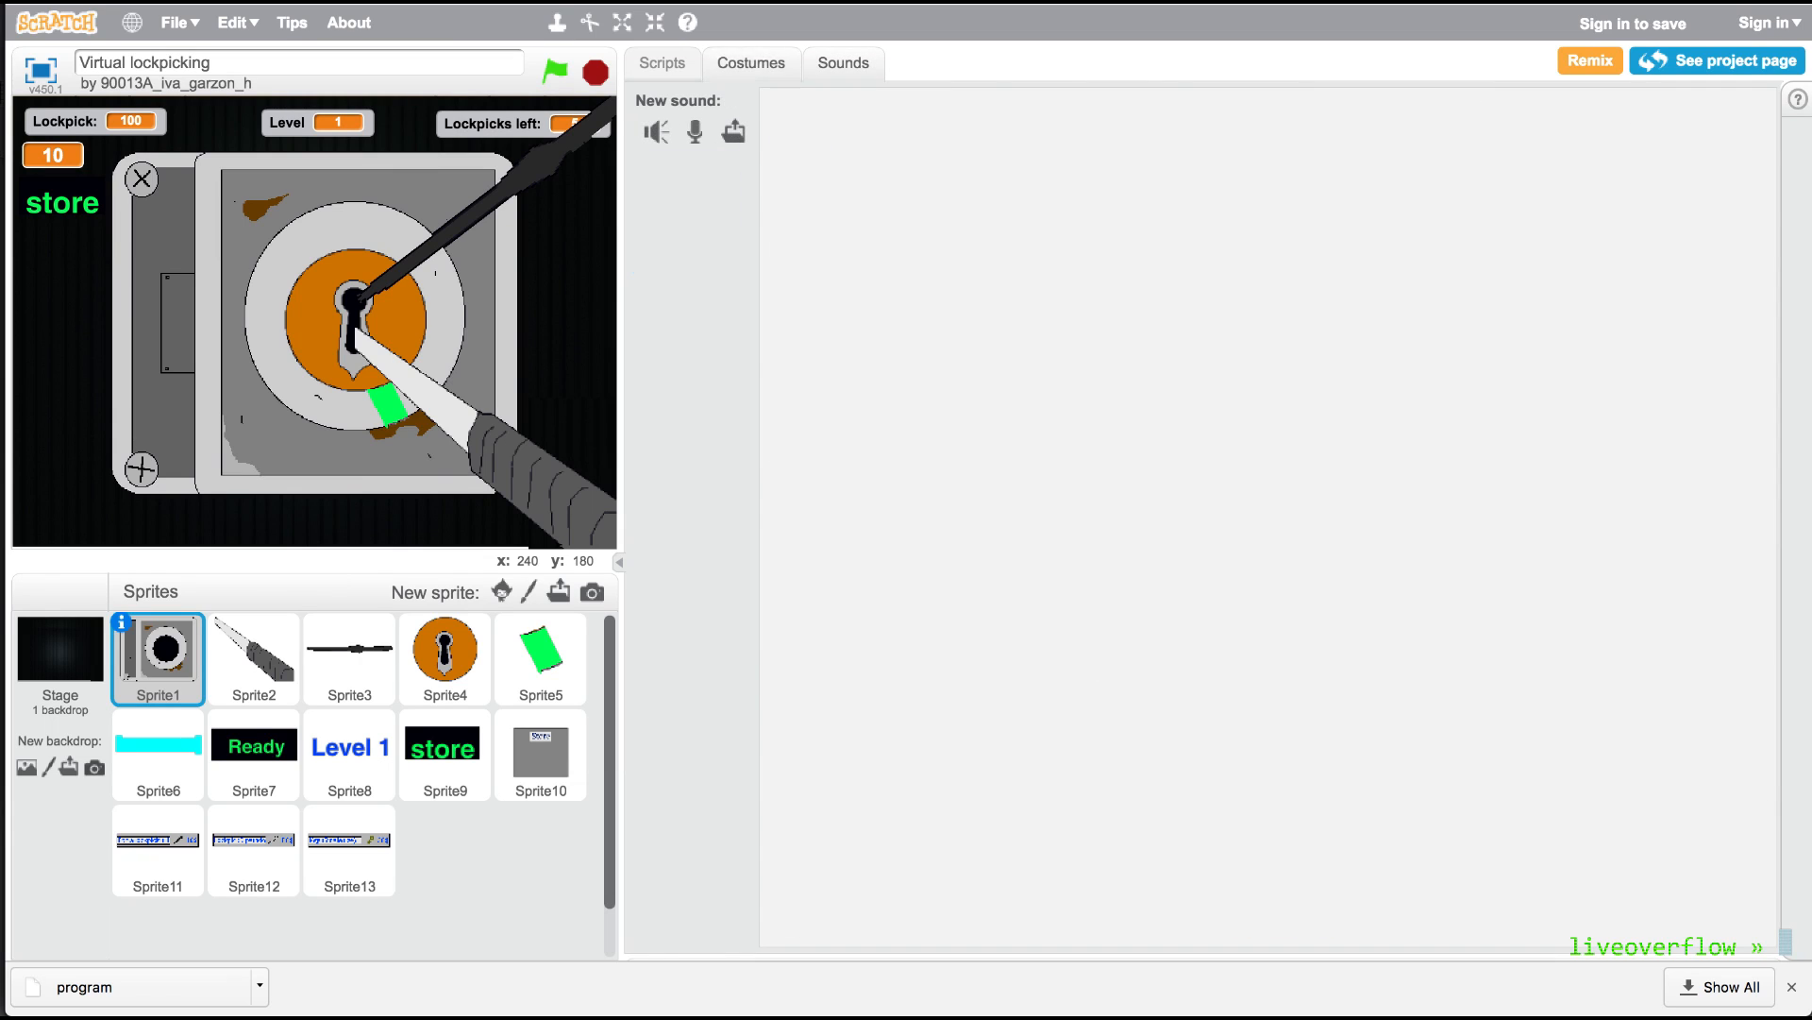
left_click(663, 63)
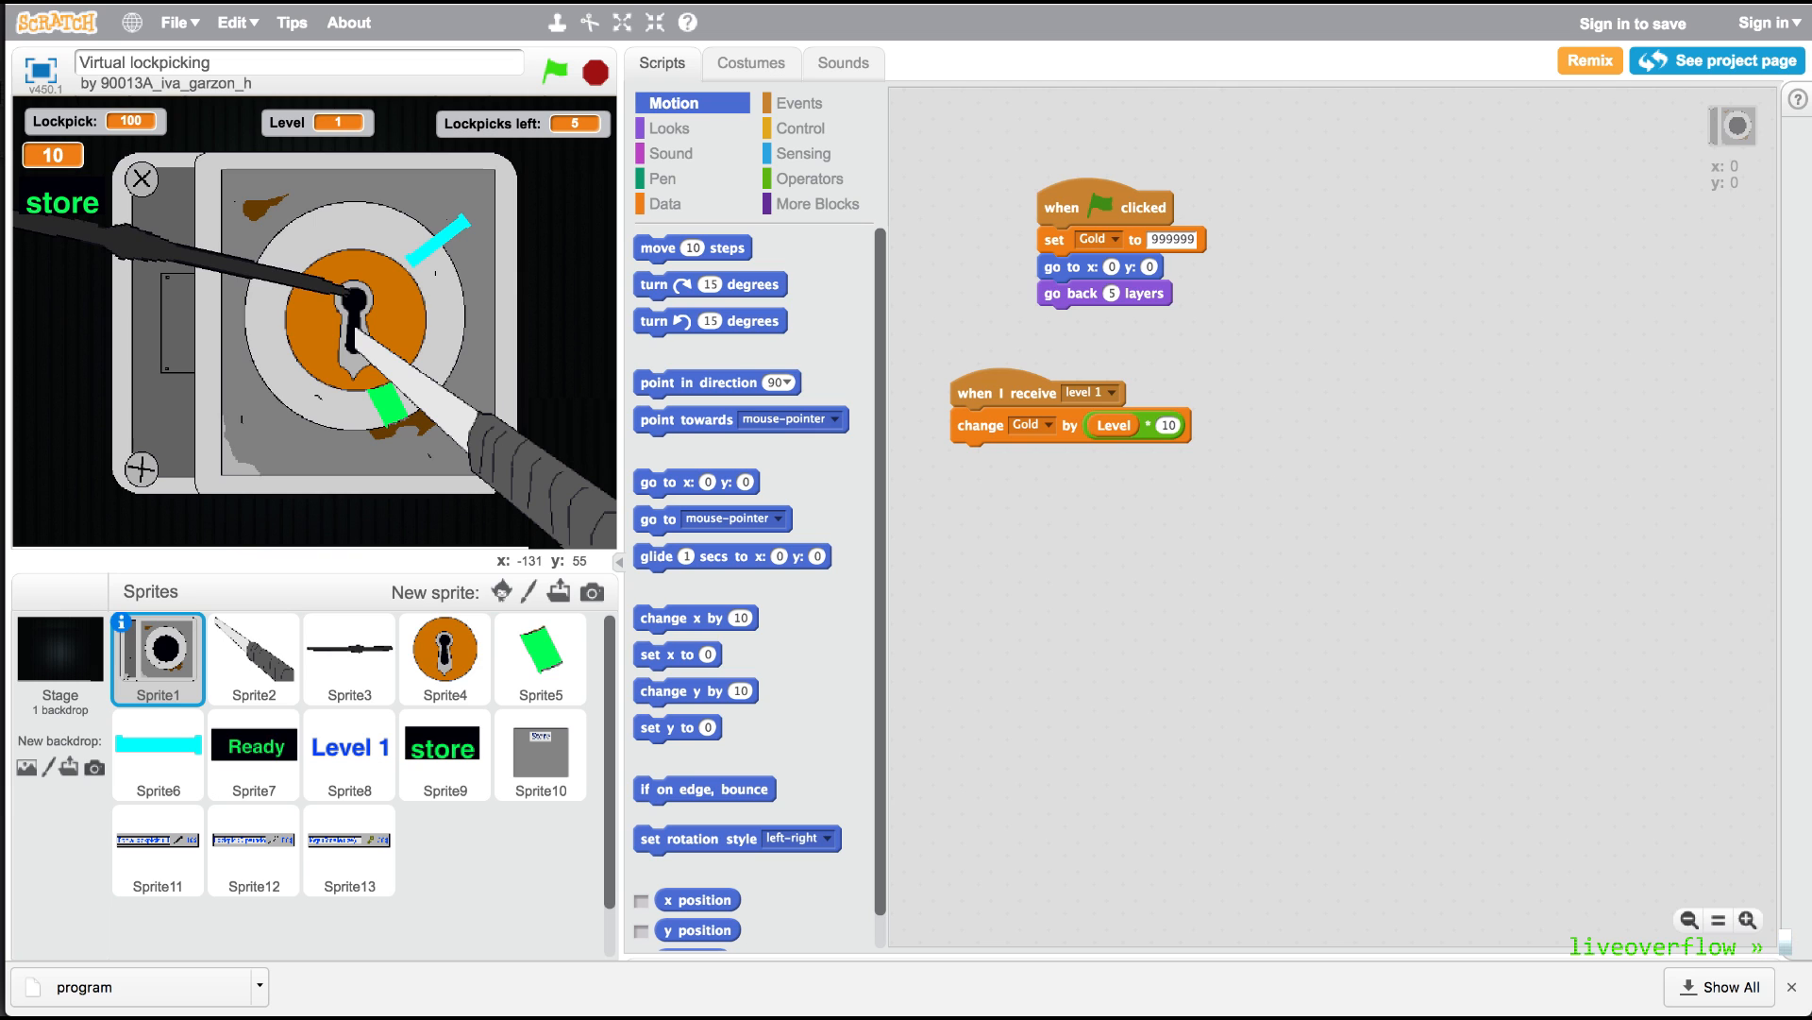
left_click(253, 849)
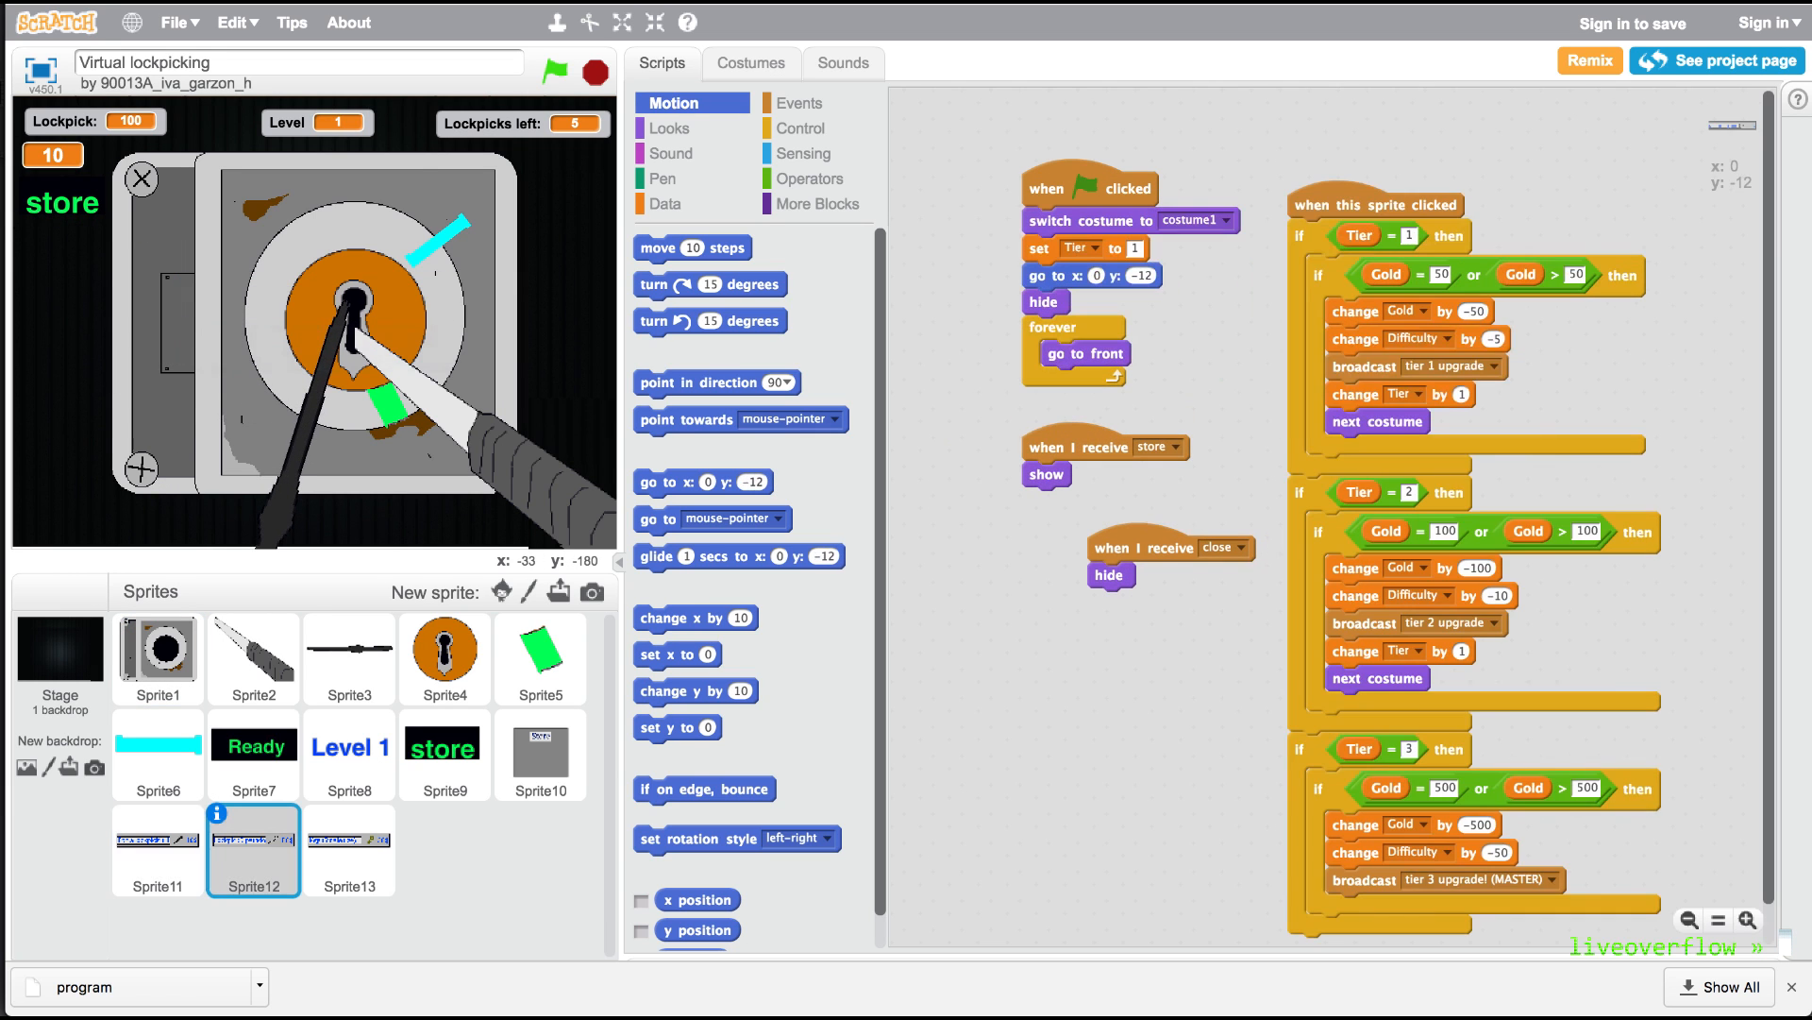
left_click(158, 655)
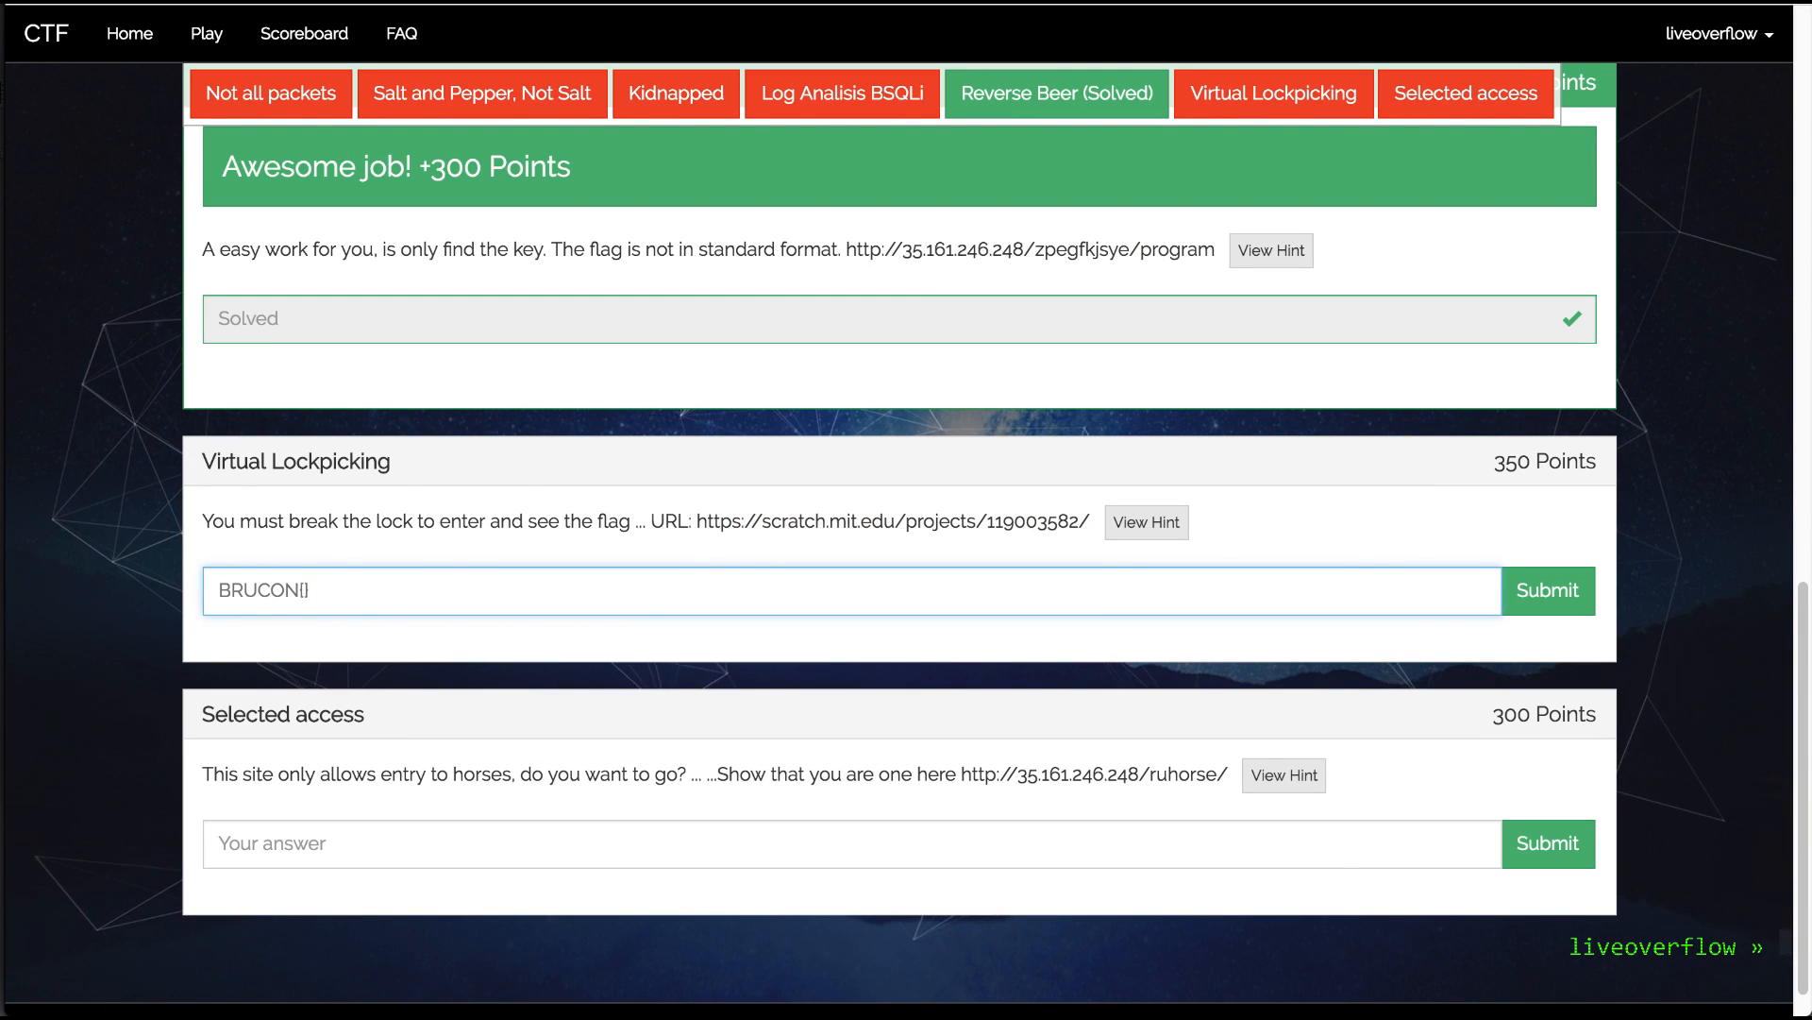
- Submit the BRUCON{...} flag for the Virtual Lockpicking challenge
left_click(1546, 589)
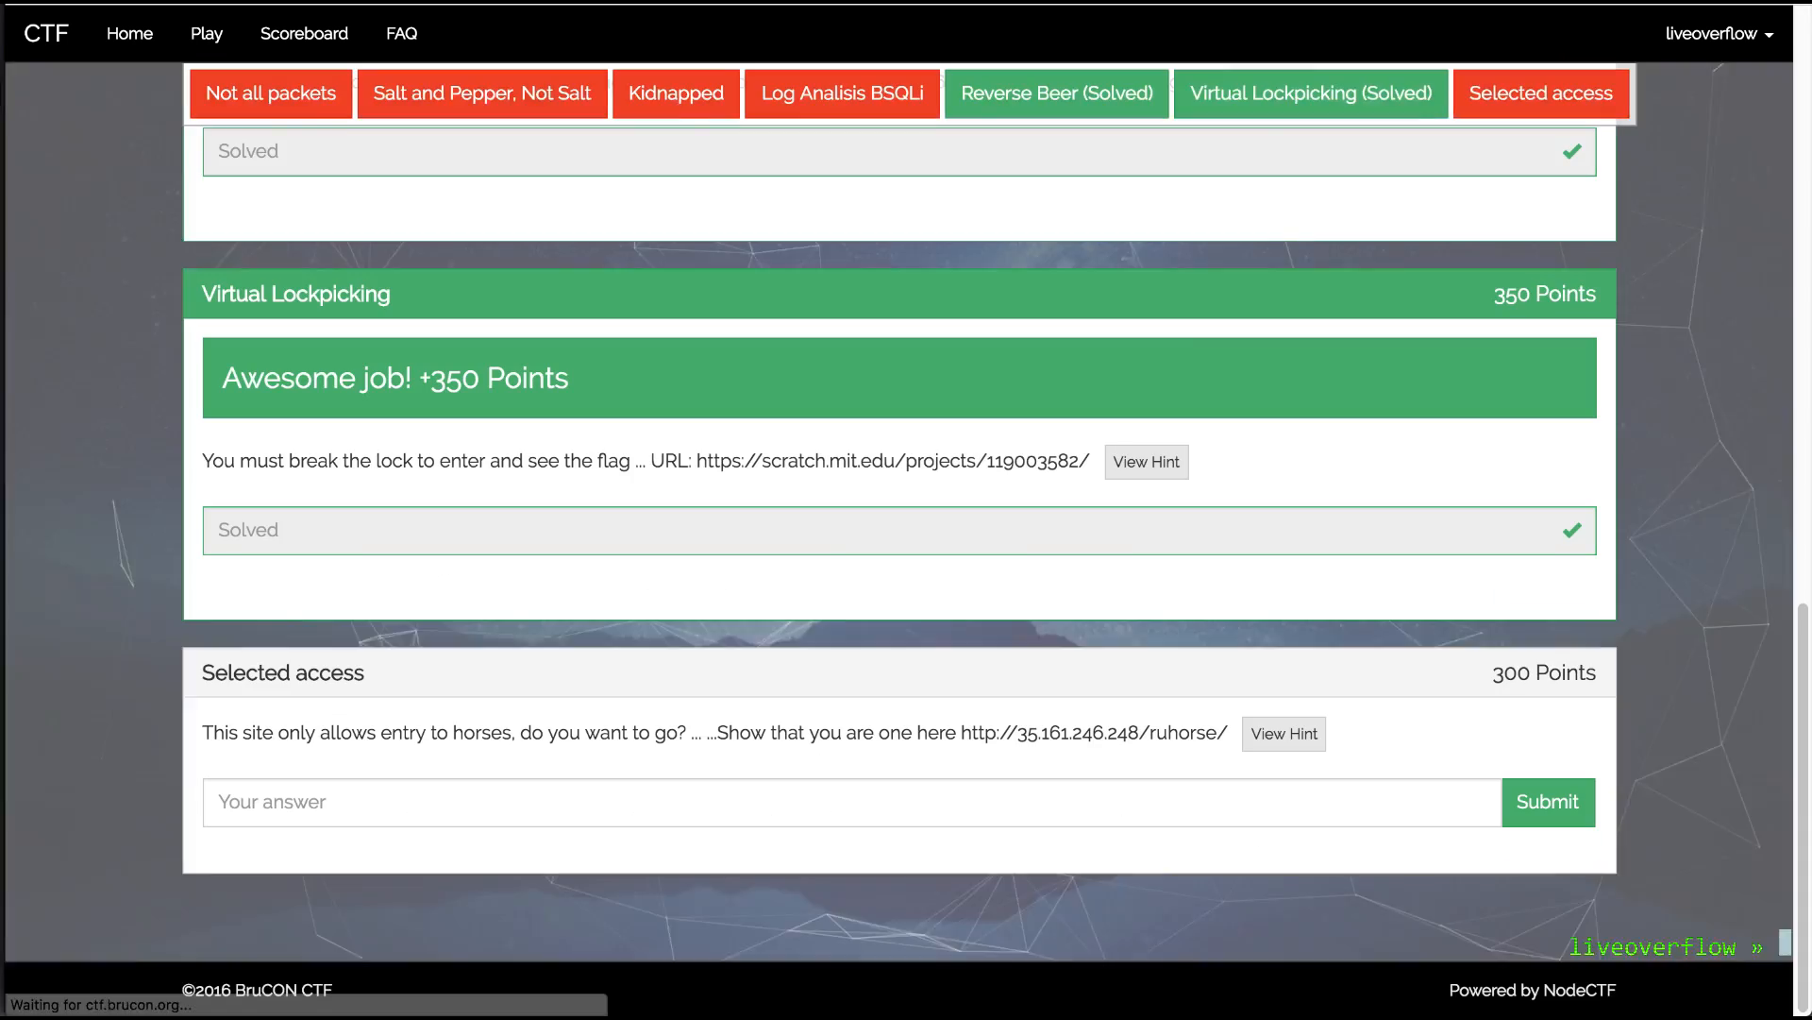